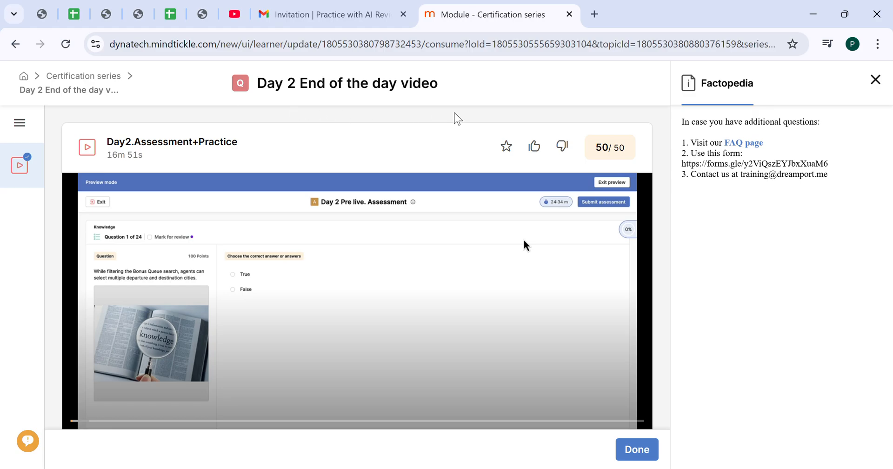
mouse_move(563, 327)
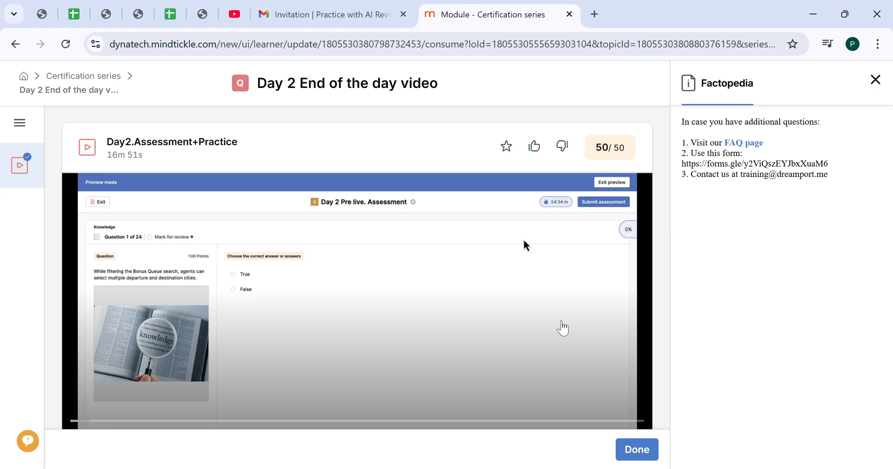
mouse_move(555, 342)
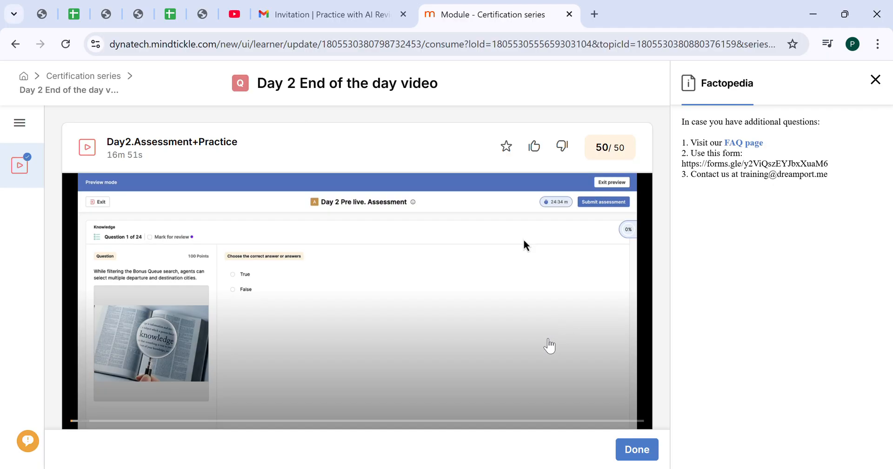
Close the Factopedia panel and the update outline so the Day 2 video plays on question 1.
scroll("down", 3)
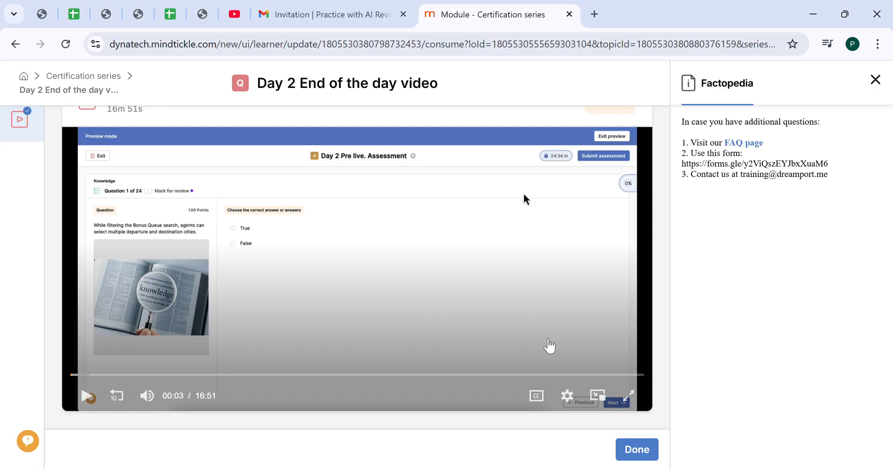
mouse_move(546, 368)
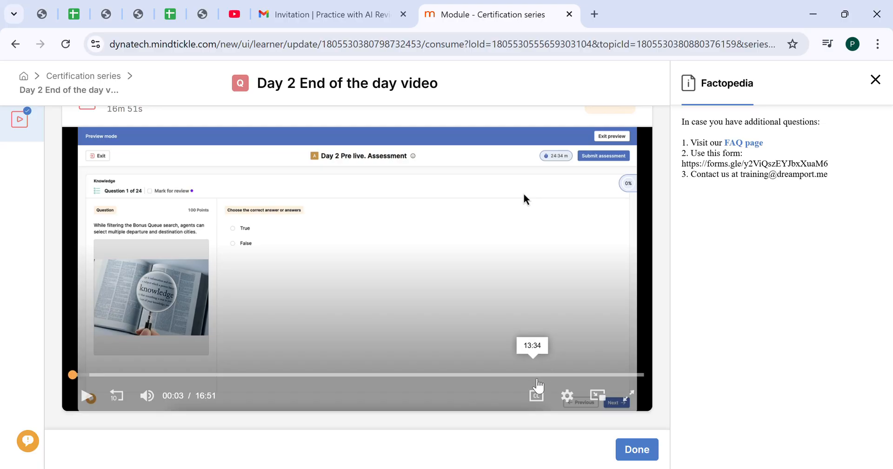
mouse_move(737, 376)
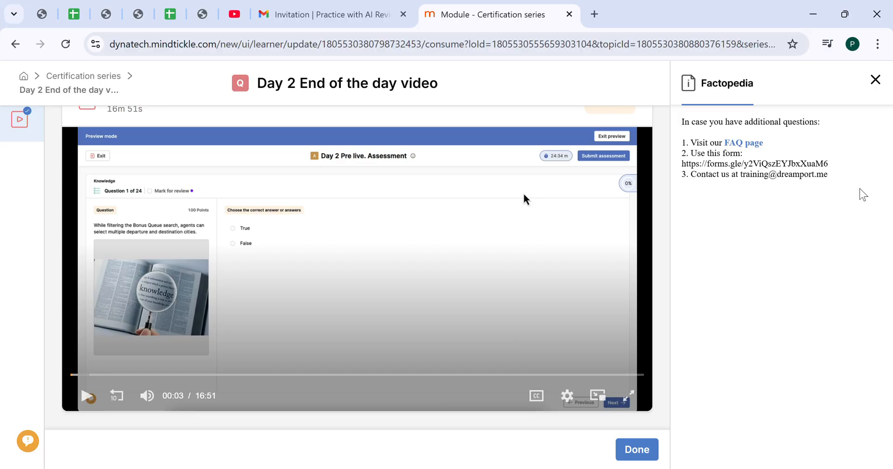
left_click(877, 79)
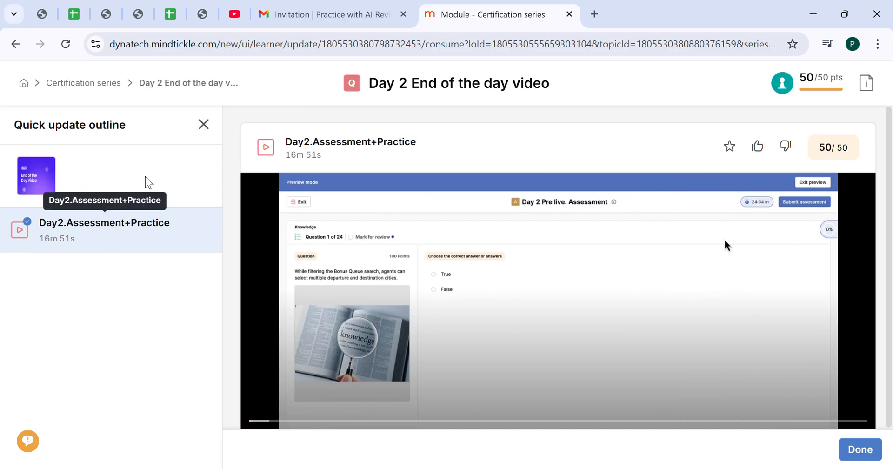
left_click(204, 125)
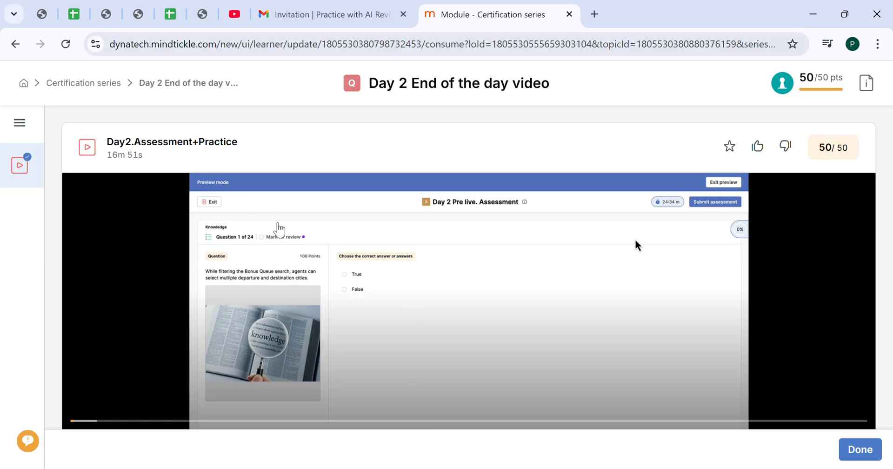
mouse_move(303, 232)
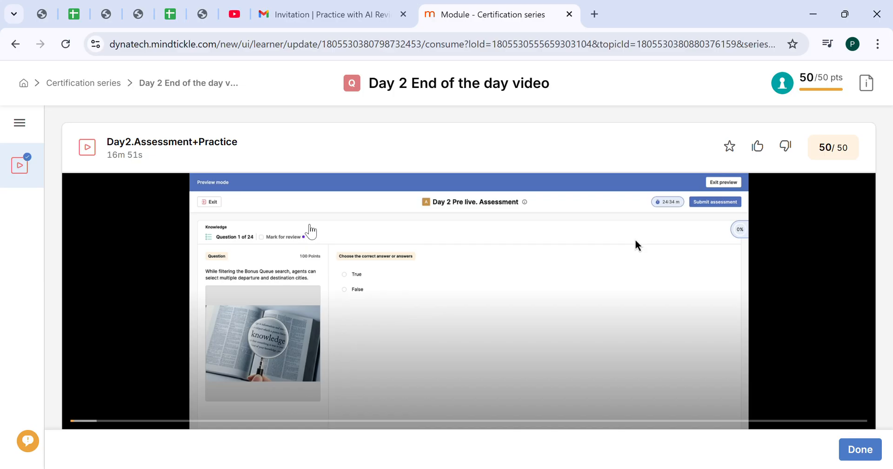
scroll("down", 3)
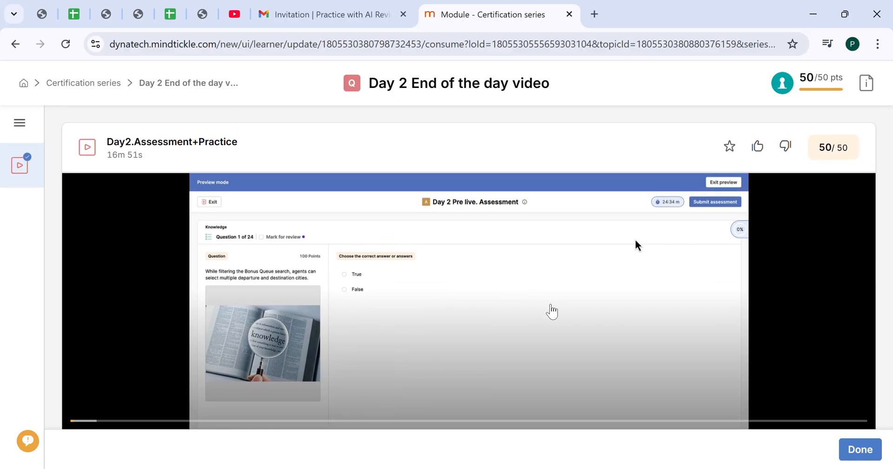
mouse_move(771, 232)
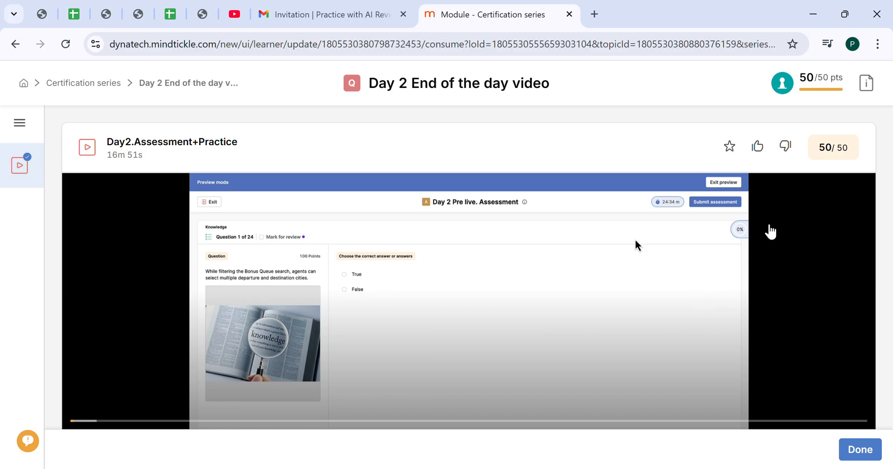
mouse_move(859, 75)
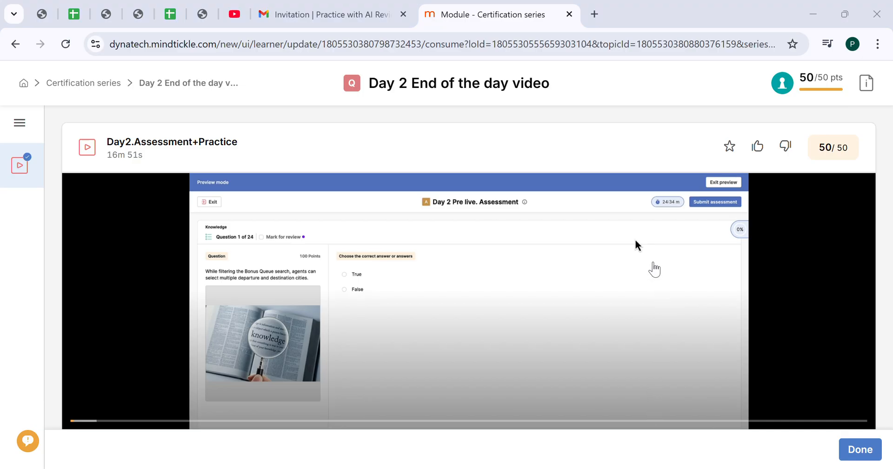
mouse_move(804, 48)
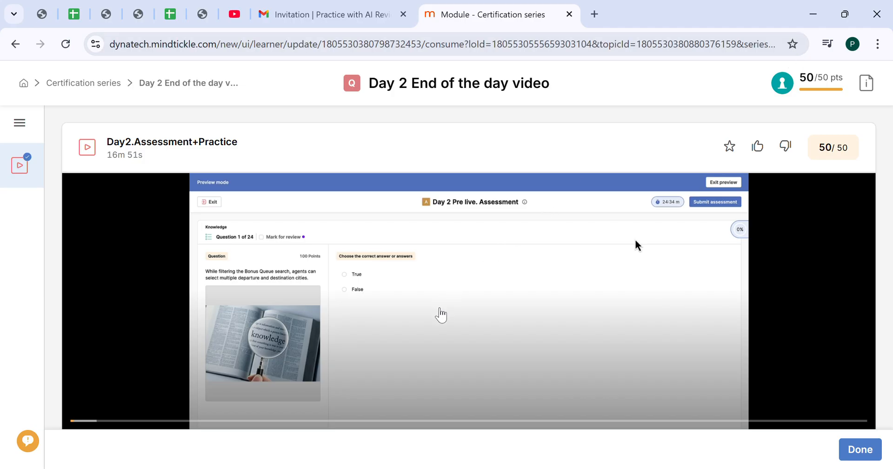
mouse_move(778, 296)
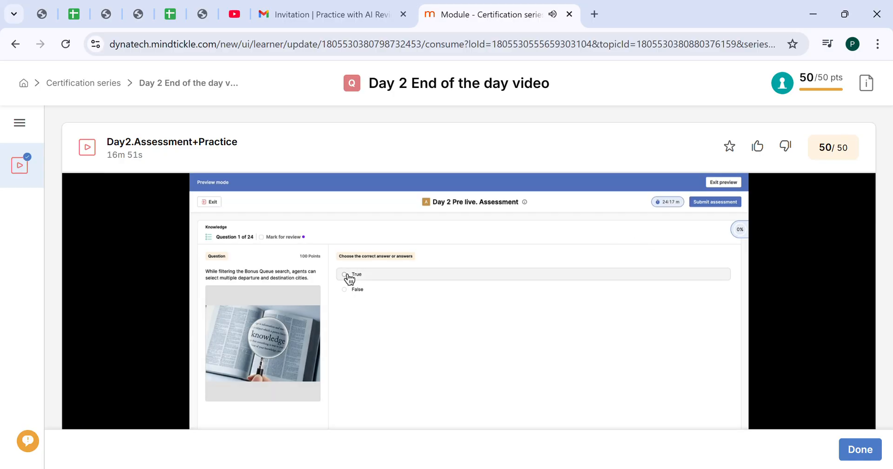
Watch the CMS demo search departure 'nyc' and destination 'mad' until question 2 of 24 appears.
left_click(344, 275)
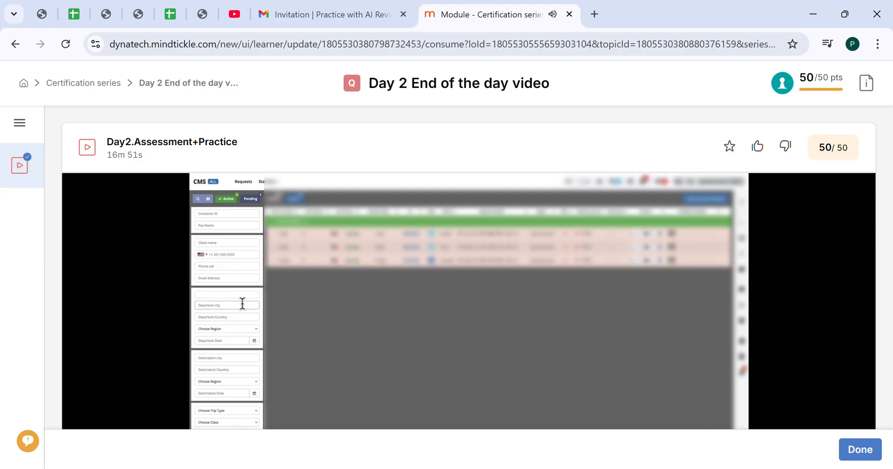
type("nyc")
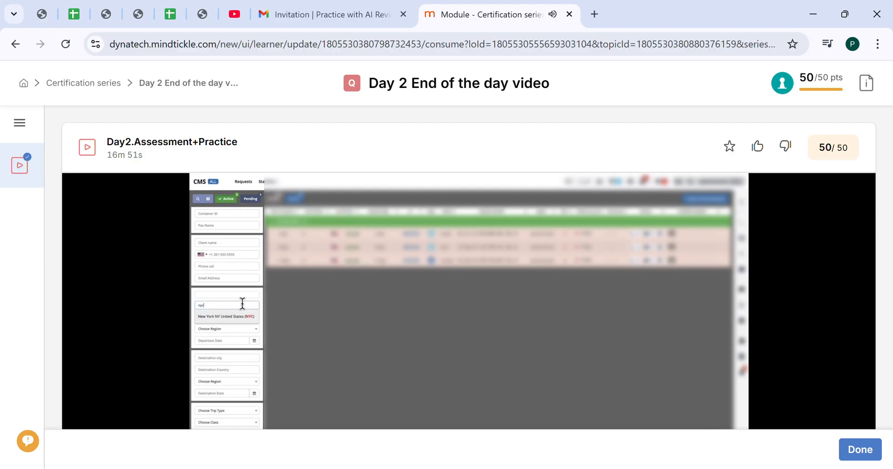
left_click(226, 316)
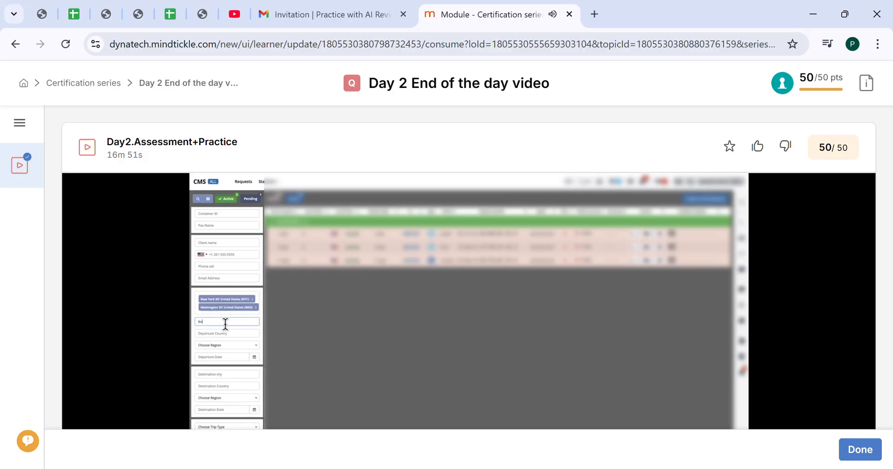
left_click(227, 321)
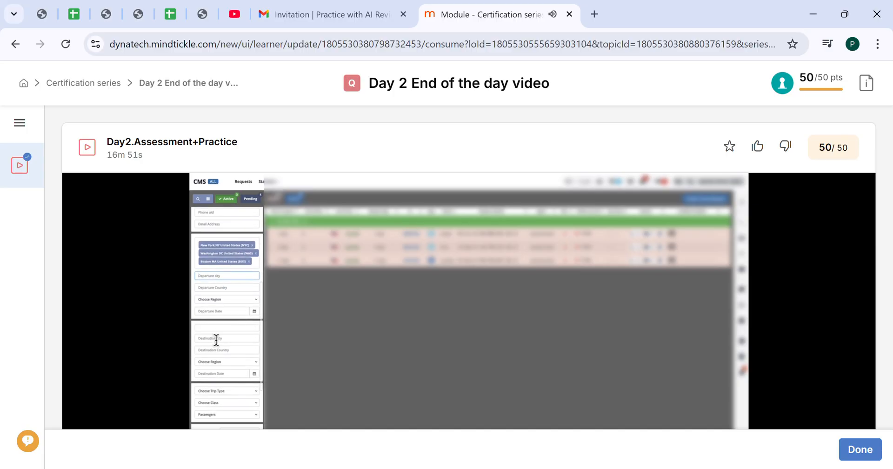
left_click(226, 337)
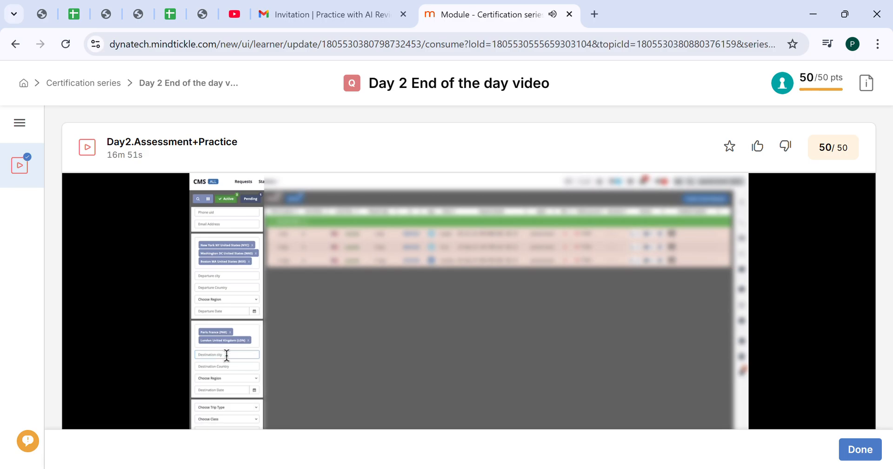
type("mad")
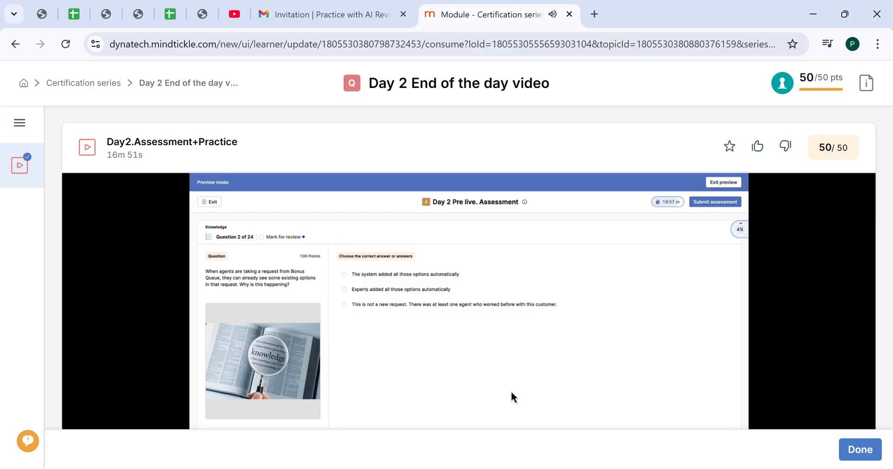
mouse_move(469, 318)
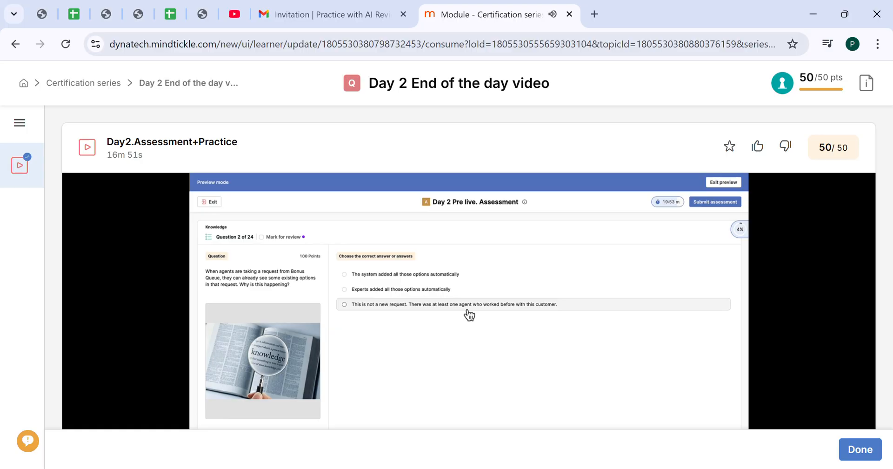
Watch question 2 get answered and question 3, on an unanswered customer call, load.
left_click(344, 304)
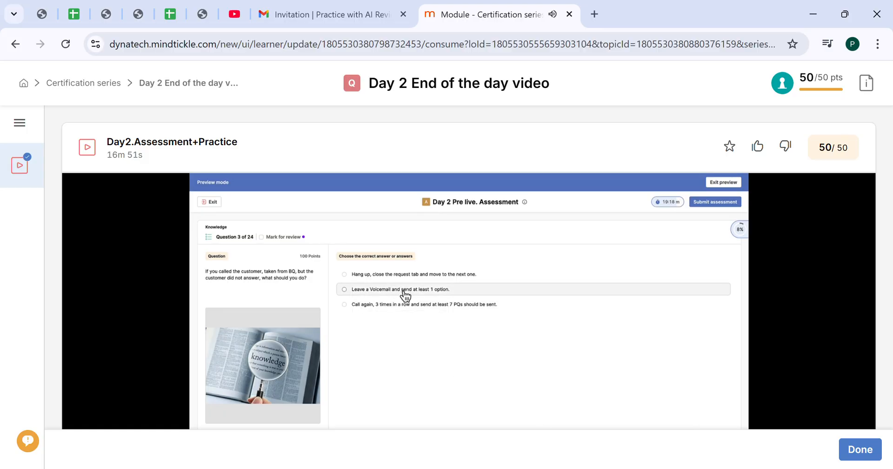
Watch 'Leave a Voicemail and send at least 1 option' chosen for question 3 as question 4 appears.
left_click(345, 289)
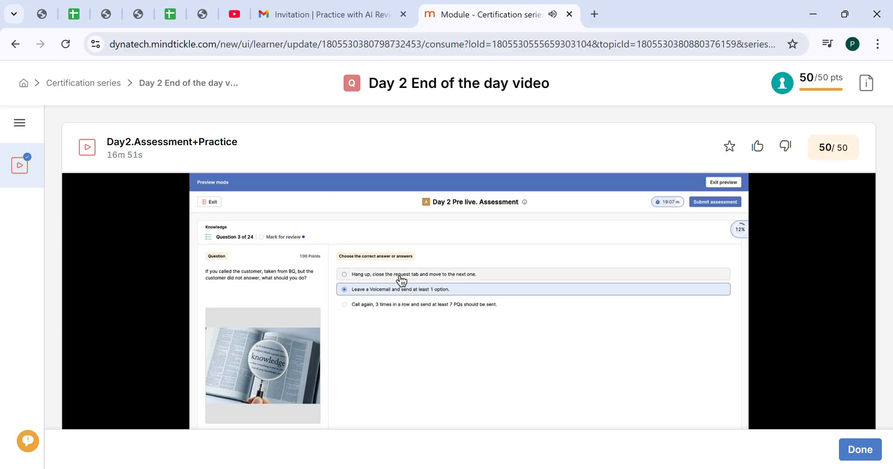
mouse_move(488, 282)
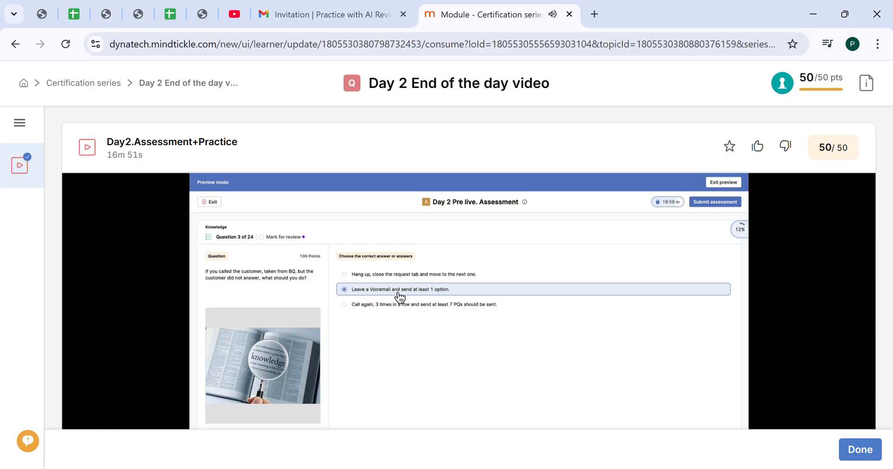
mouse_move(504, 301)
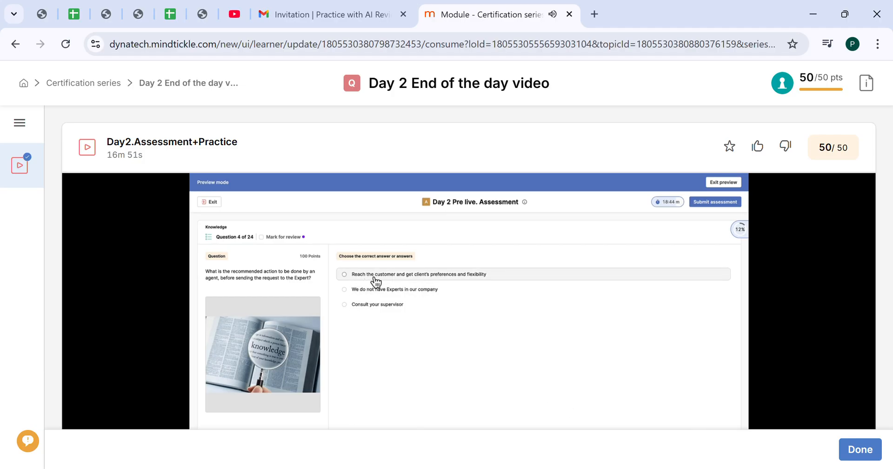
Watch questions 4 and 5 answered, with 'Leave a voicemail or talk to client for 1 min 20 sec' chosen.
left_click(345, 274)
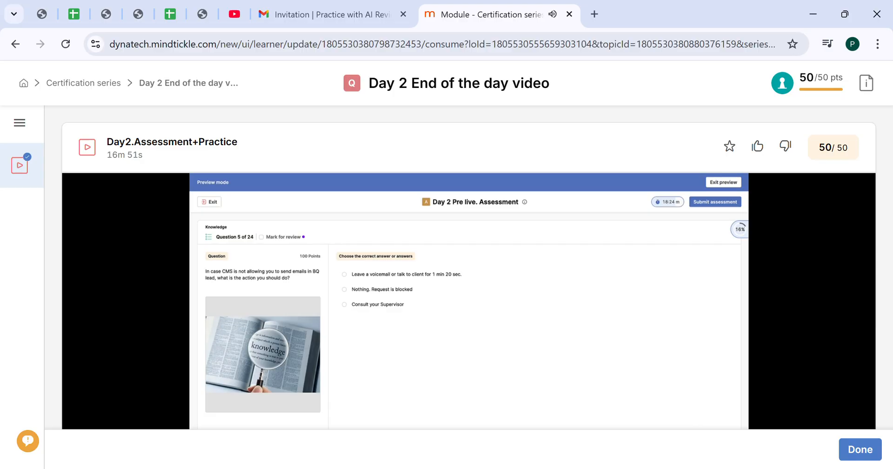
mouse_move(460, 387)
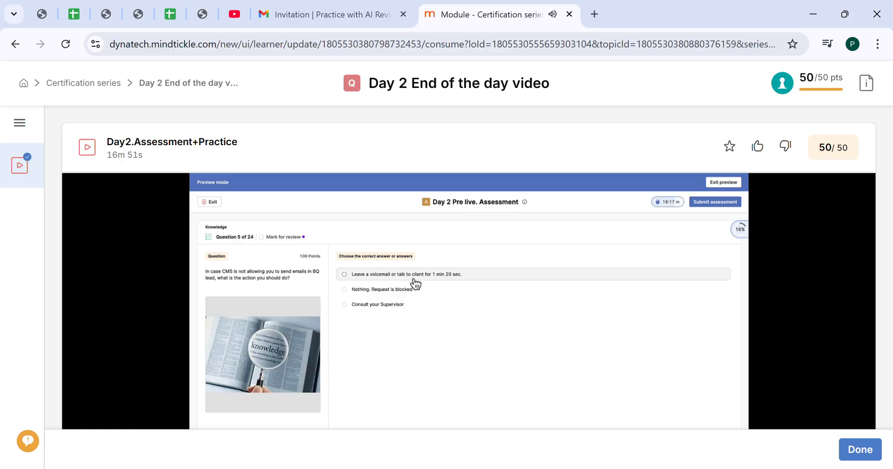
left_click(345, 275)
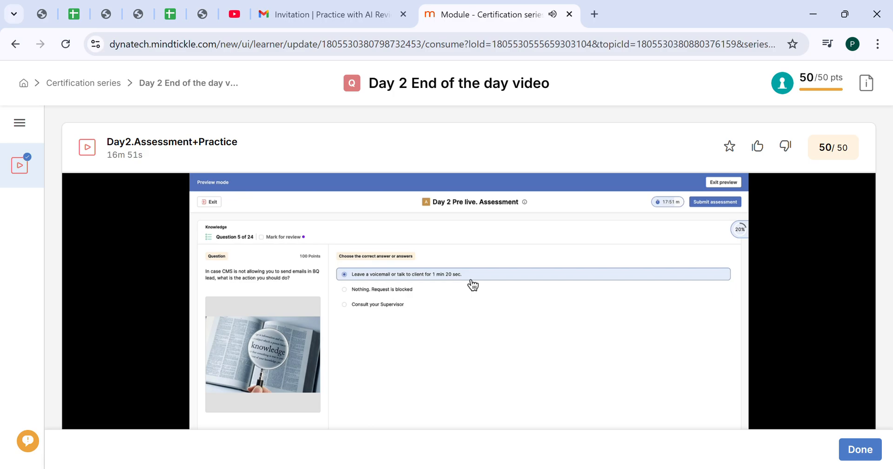
mouse_move(465, 373)
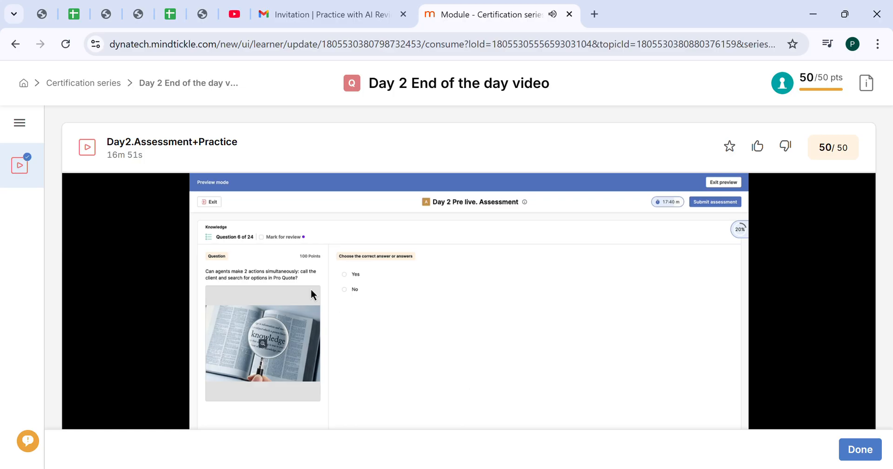
Watch question 6 answered and the video move past the call history to question 7 of 24.
left_click(344, 275)
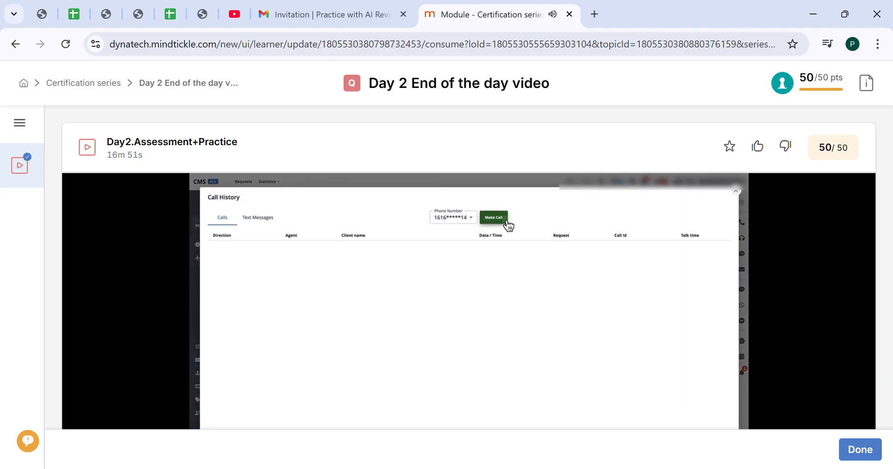
left_click(494, 217)
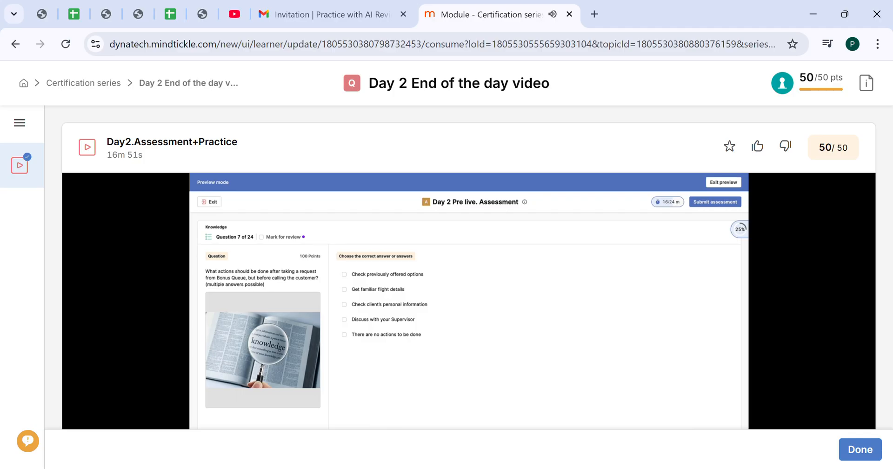
mouse_move(372, 274)
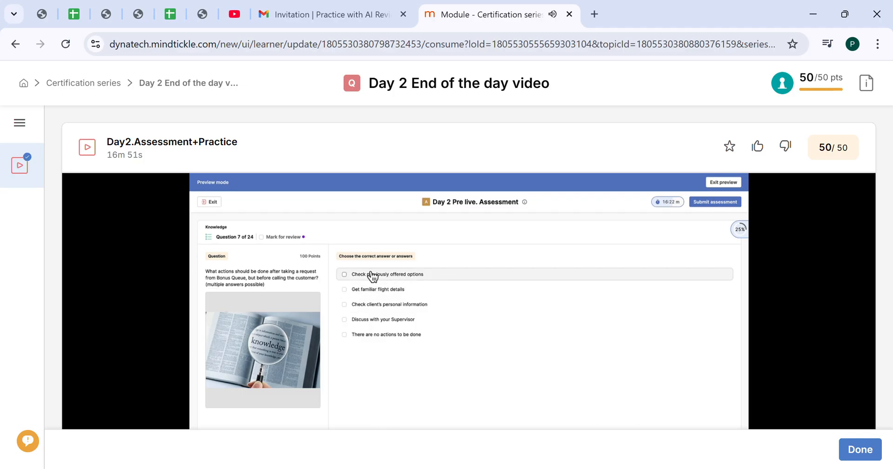
Watch question 7 checked with previously offered options, flight details and client's personal information.
left_click(344, 275)
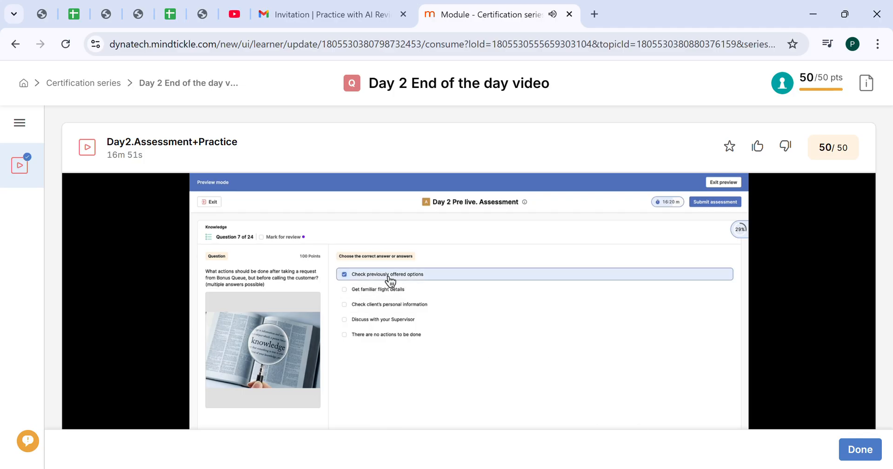
mouse_move(413, 296)
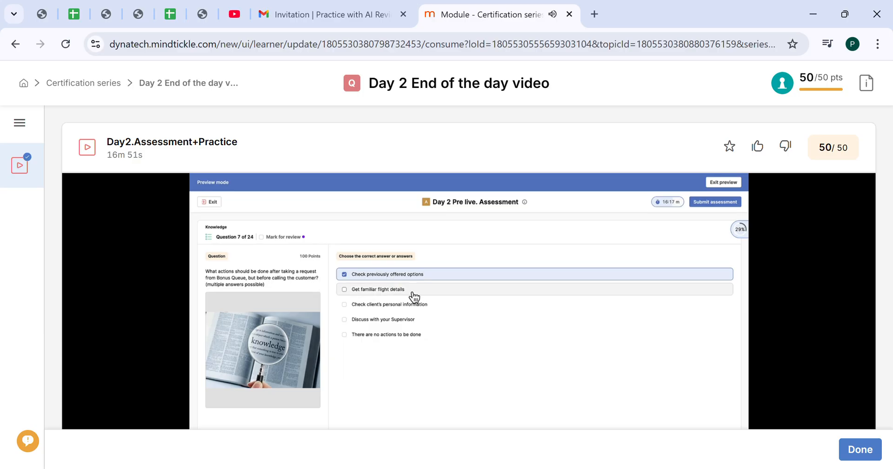
left_click(345, 289)
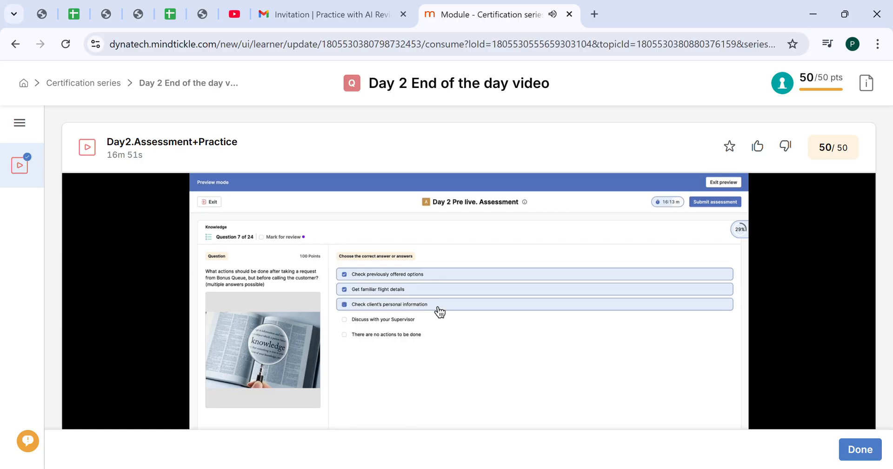
left_click(344, 303)
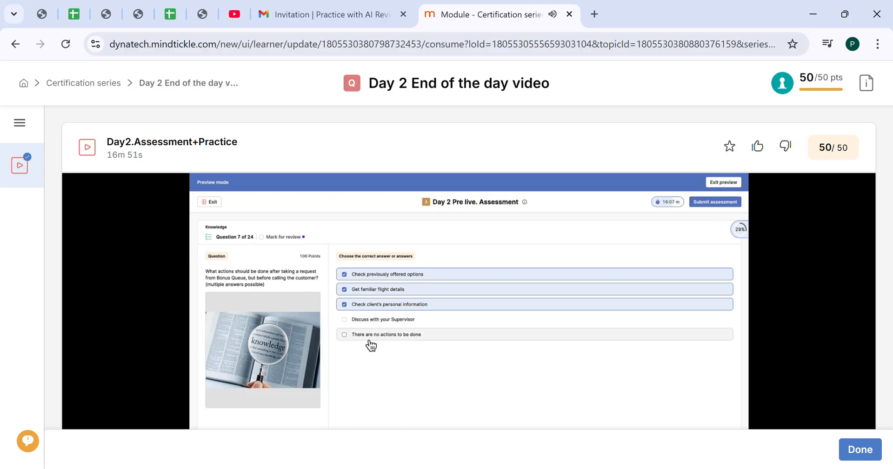
mouse_move(375, 344)
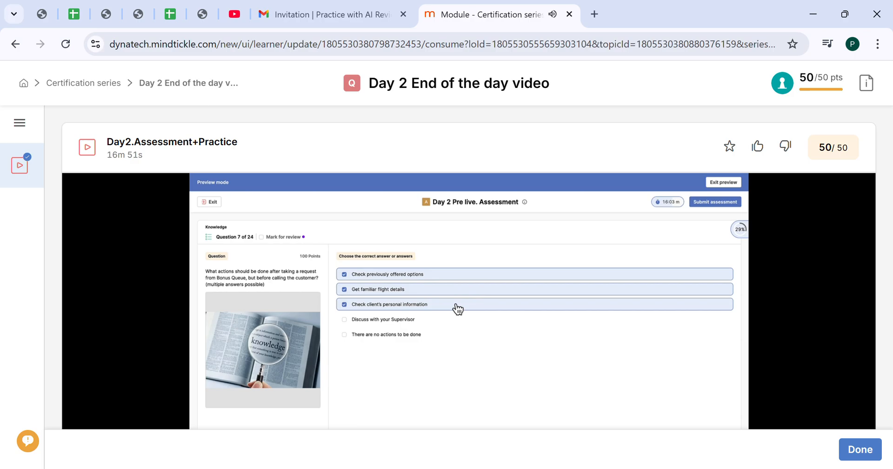
mouse_move(480, 278)
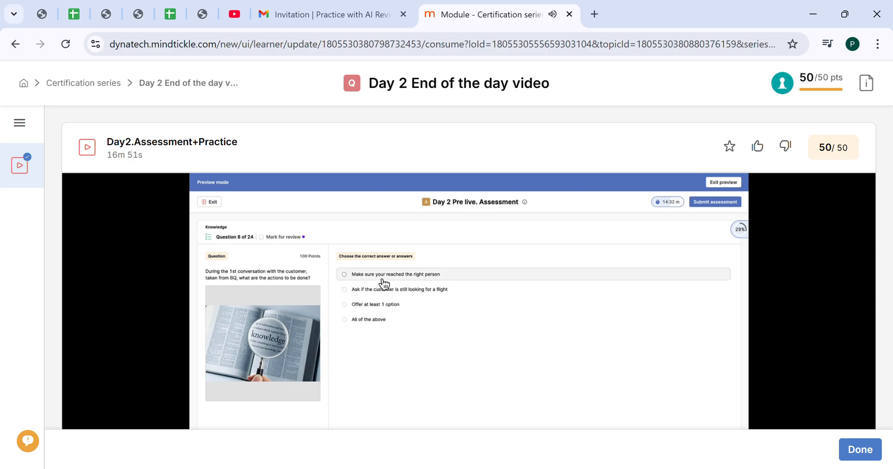
Watch question 8 answered with asking whether the customer is still looking for a flight.
left_click(344, 275)
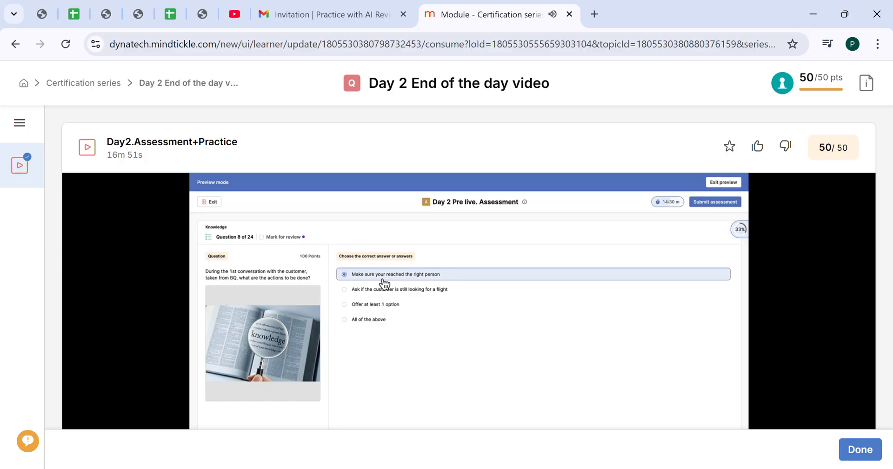
left_click(344, 288)
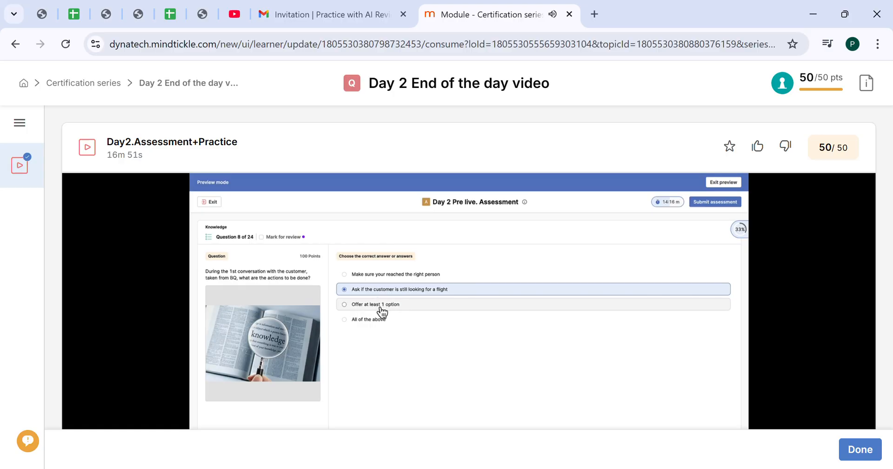
left_click(365, 319)
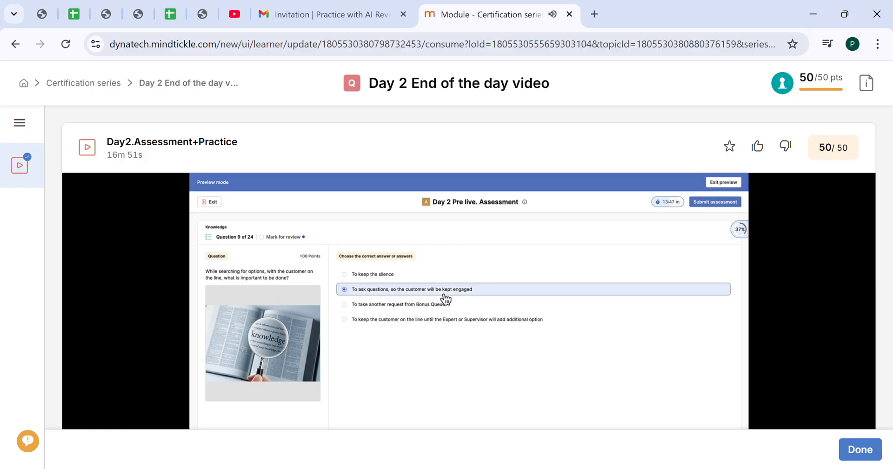
mouse_move(601, 309)
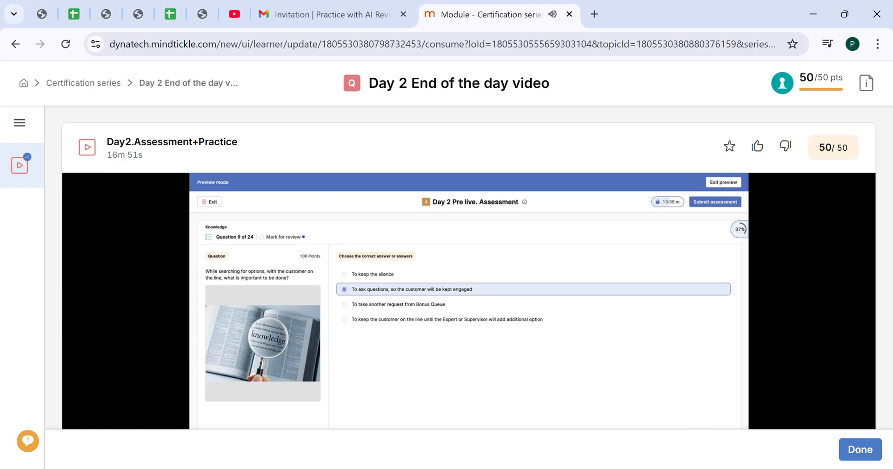
mouse_move(721, 421)
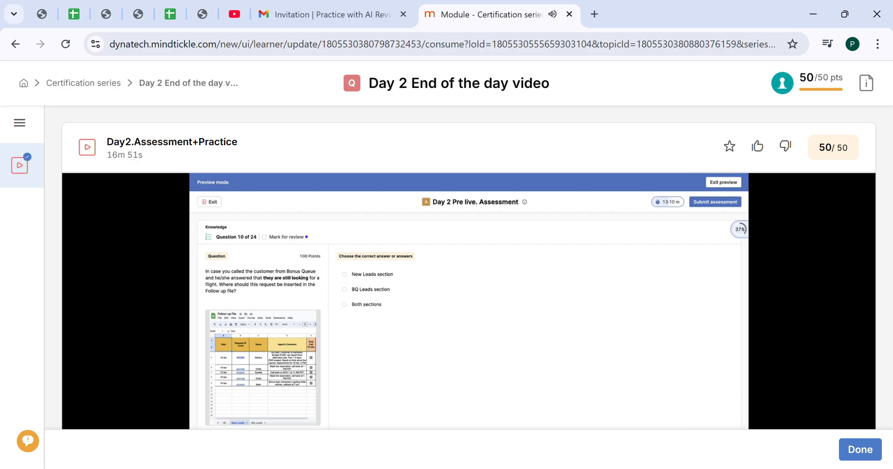
mouse_move(597, 399)
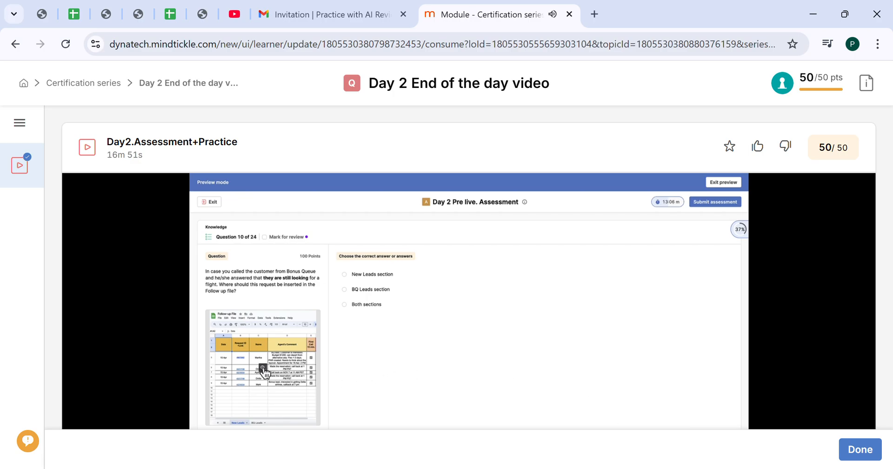
Watch question 10 on the Follow up file answered with 'Both sections', progress at 41%.
left_click(263, 368)
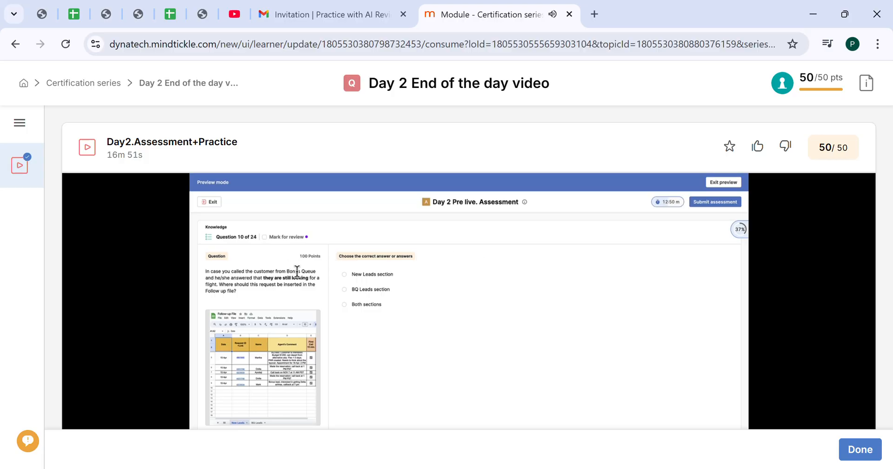
mouse_move(263, 280)
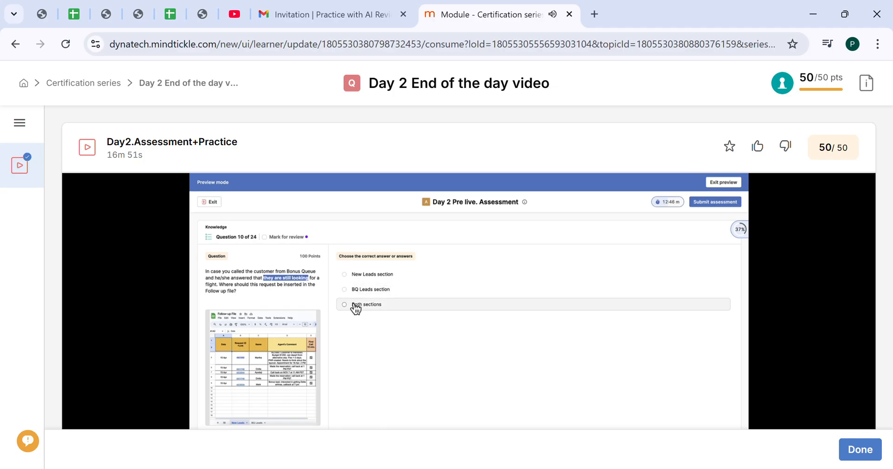
left_click(344, 304)
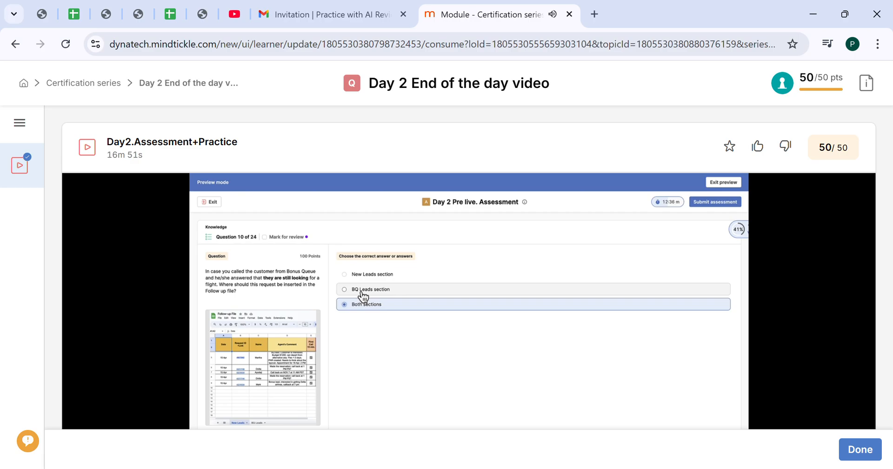
mouse_move(405, 278)
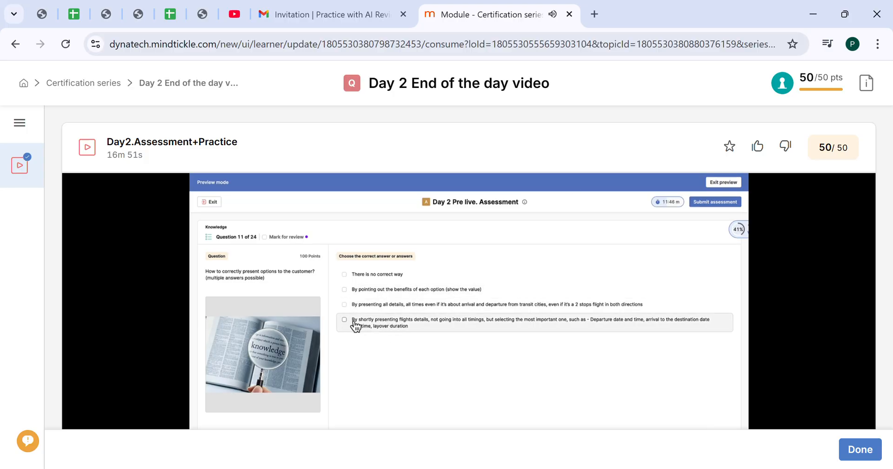
mouse_move(410, 329)
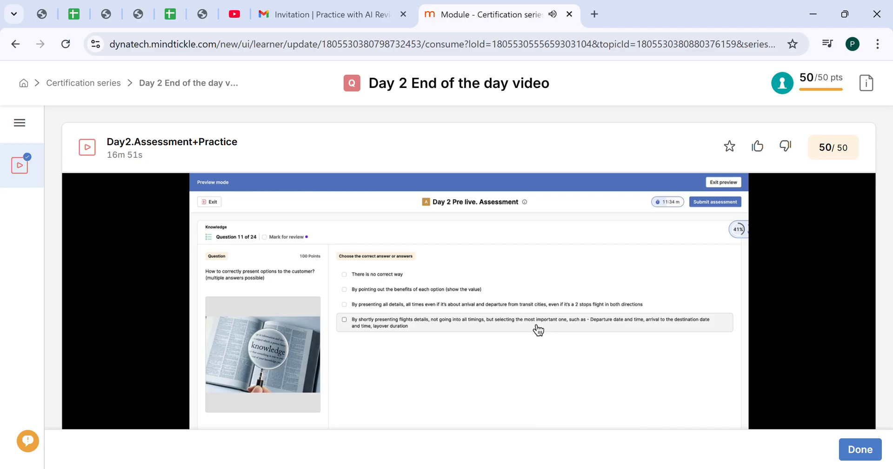
Watch question 11 answered with the brief flight-details option as question 12 on CMS errors loads.
left_click(345, 320)
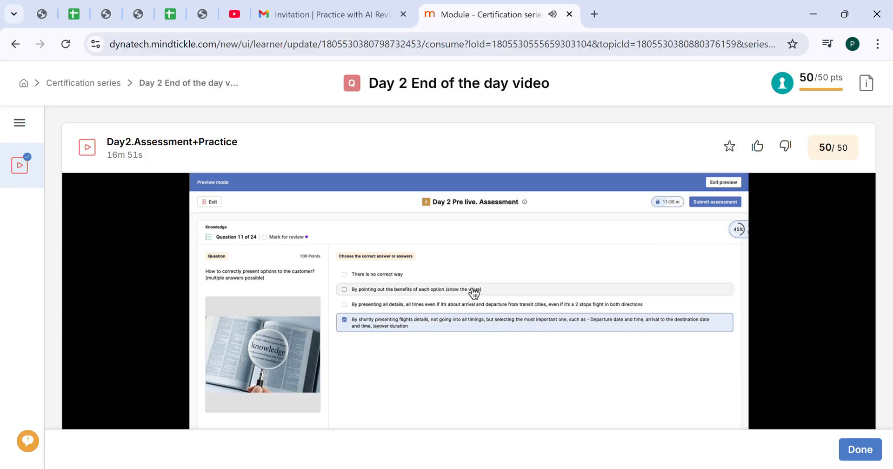
left_click(344, 289)
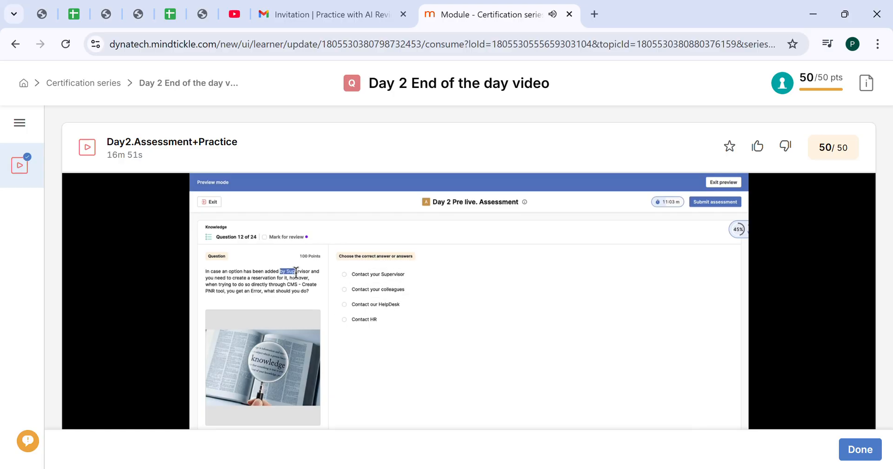
Let the video reach Question 12 about handling a CMS reservation error.
left_click(344, 275)
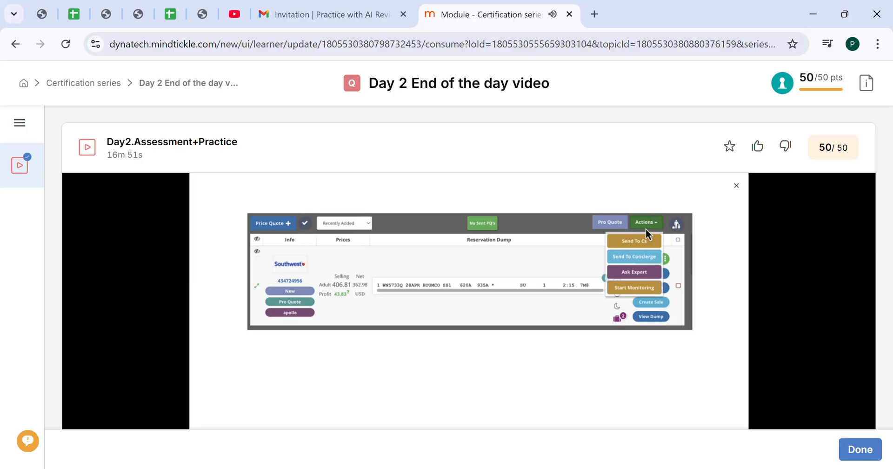
mouse_move(659, 231)
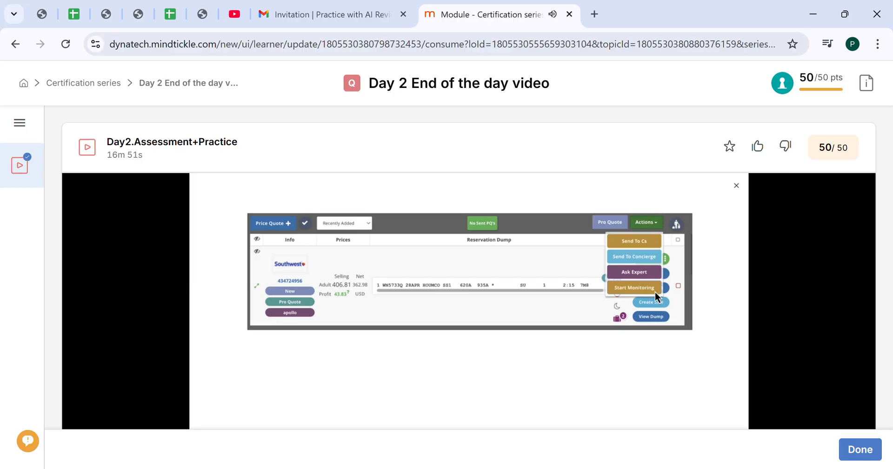
mouse_move(657, 280)
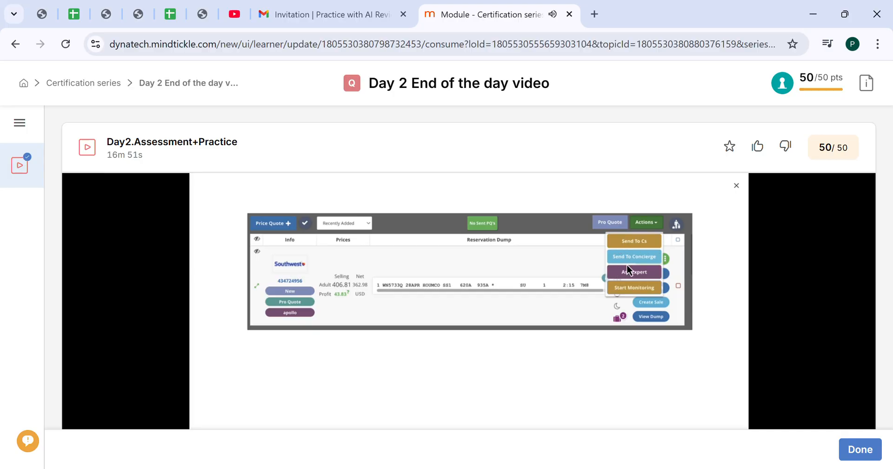
mouse_move(620, 249)
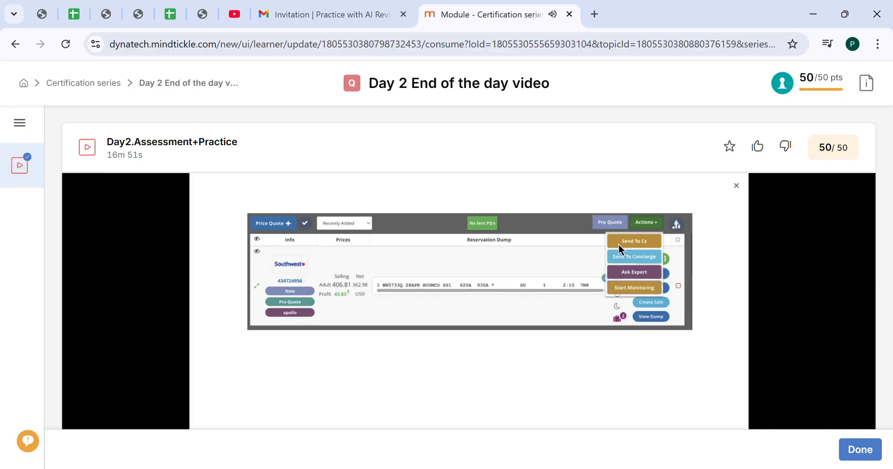
mouse_move(646, 250)
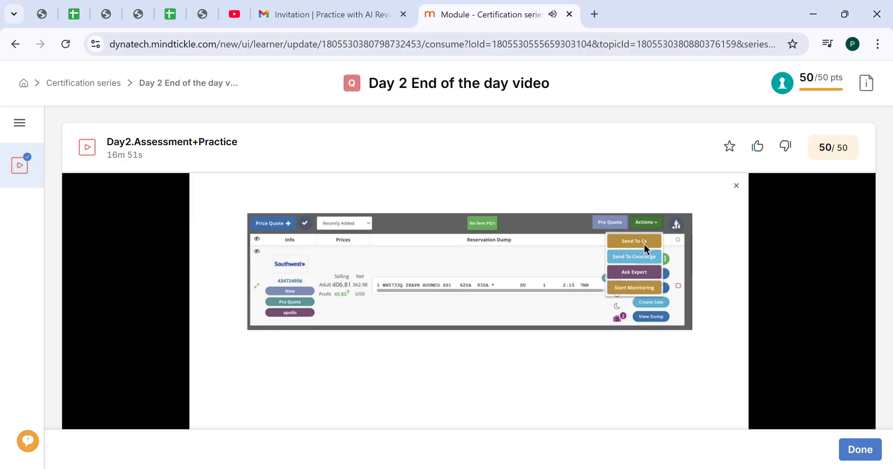
mouse_move(665, 271)
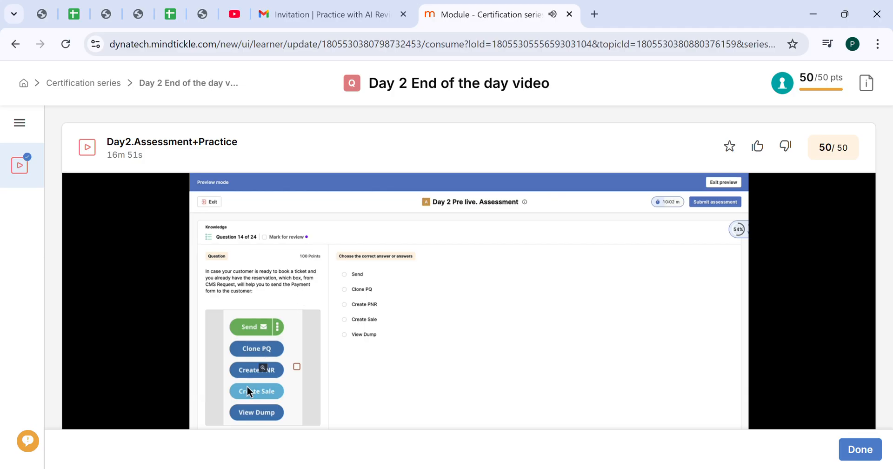
mouse_move(285, 381)
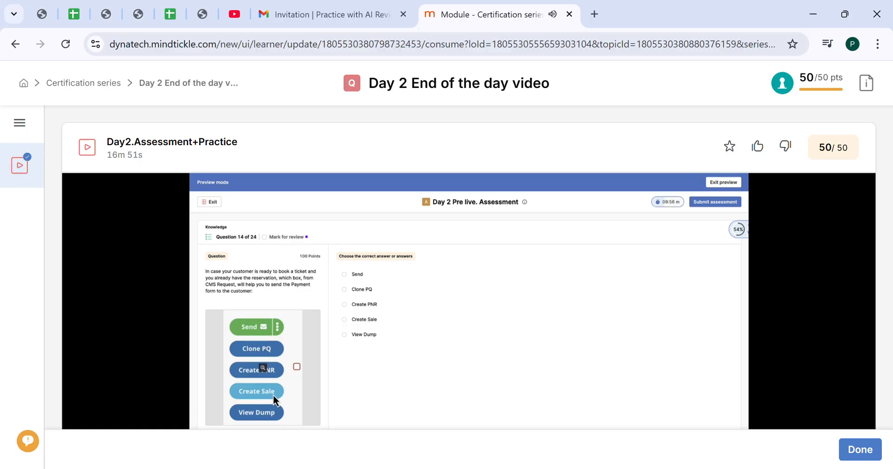
Let the video advance past Question 14 on the CMS payment-form option.
left_click(345, 319)
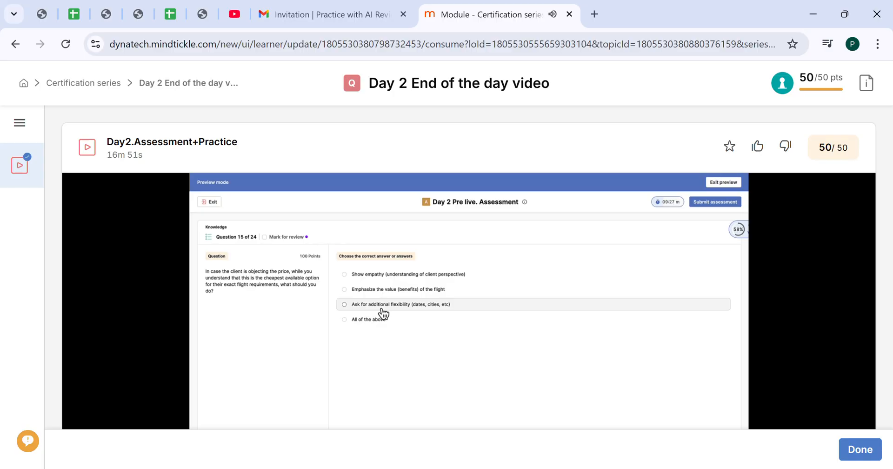
mouse_move(434, 314)
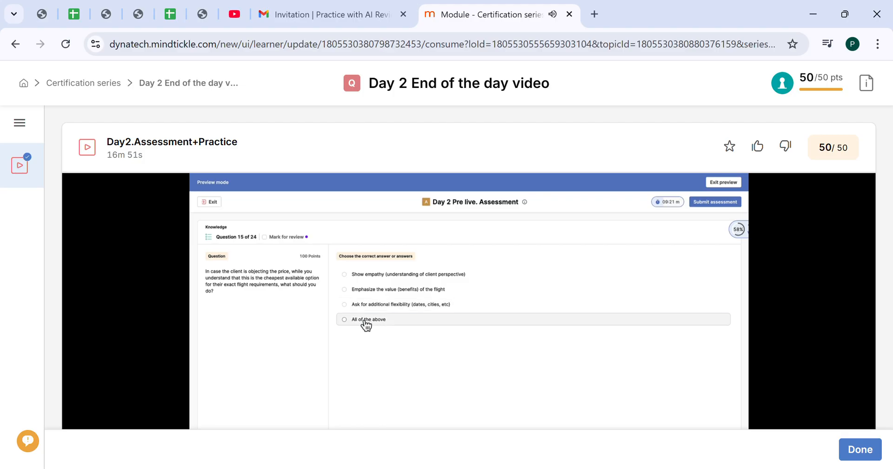
left_click(345, 319)
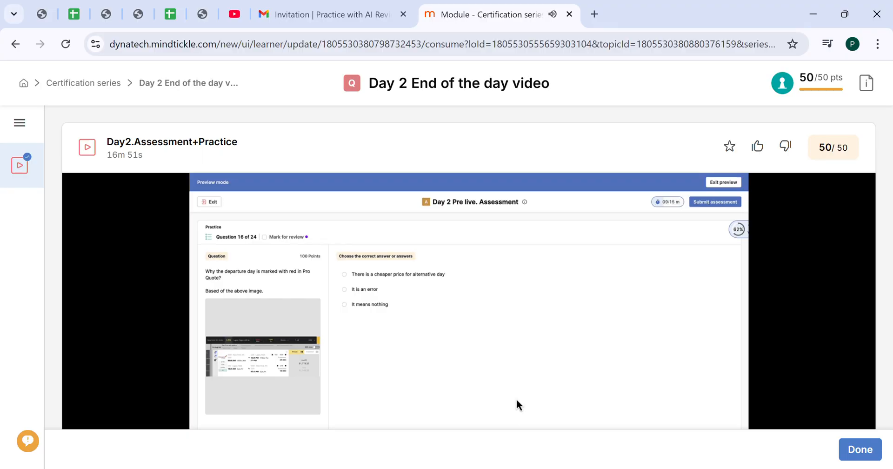
mouse_move(322, 368)
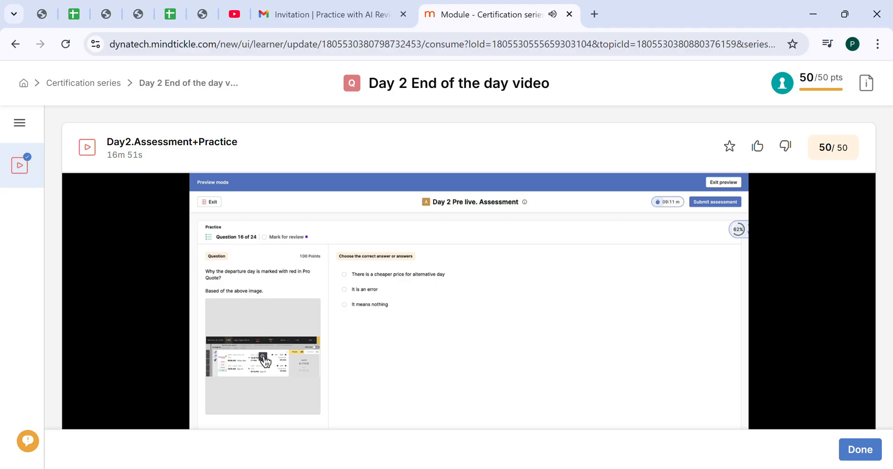
left_click(262, 357)
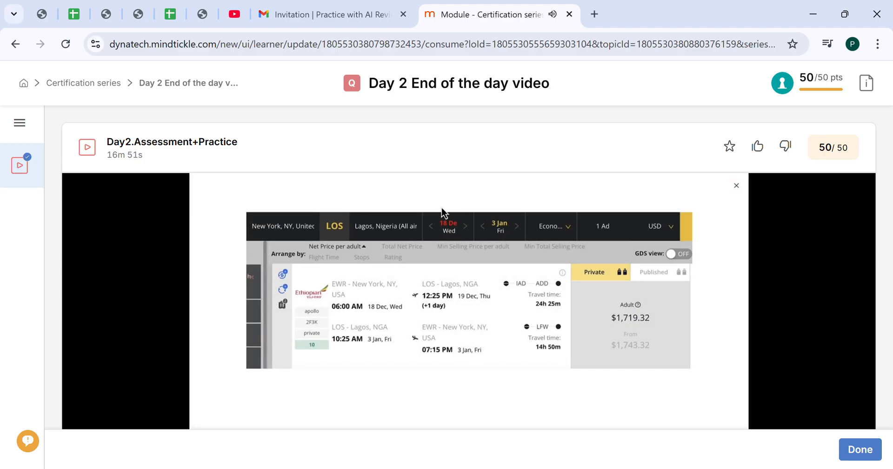
mouse_move(462, 238)
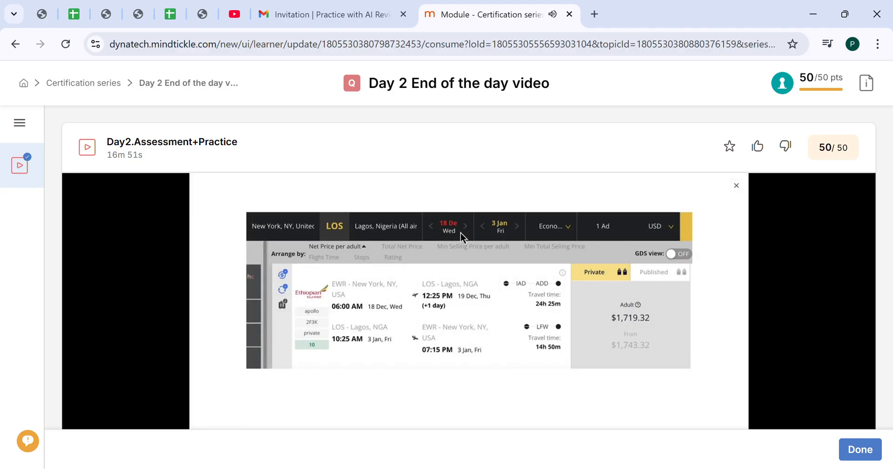
mouse_move(738, 208)
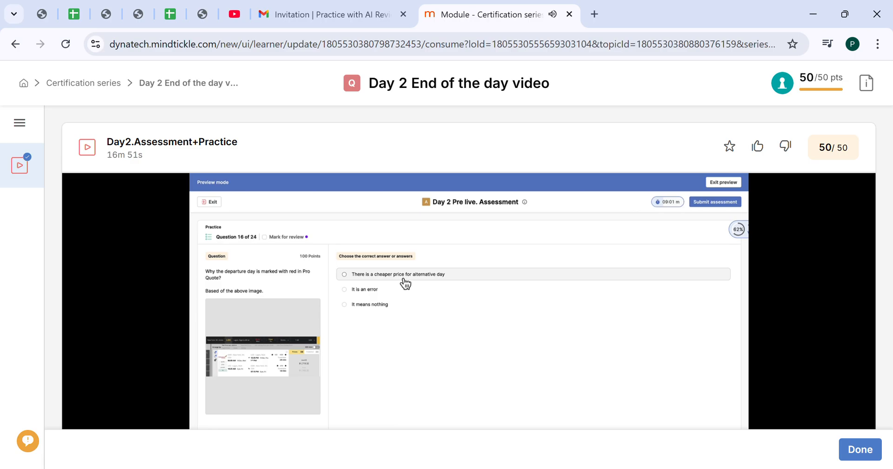
left_click(344, 274)
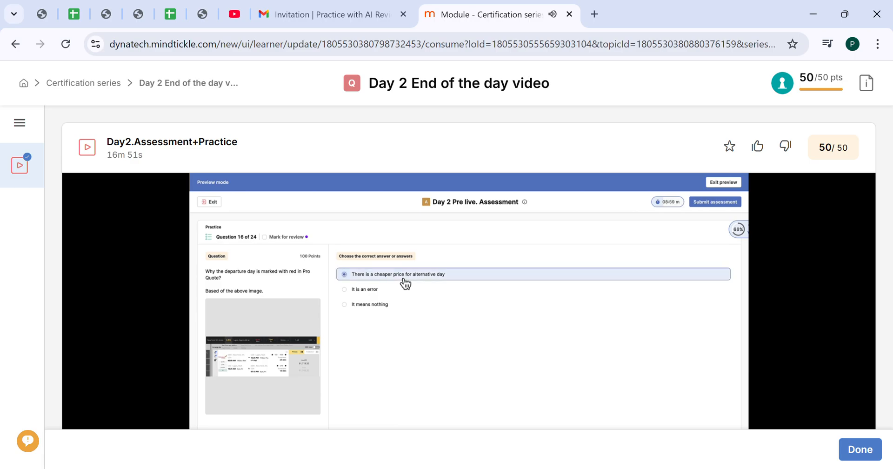
mouse_move(394, 360)
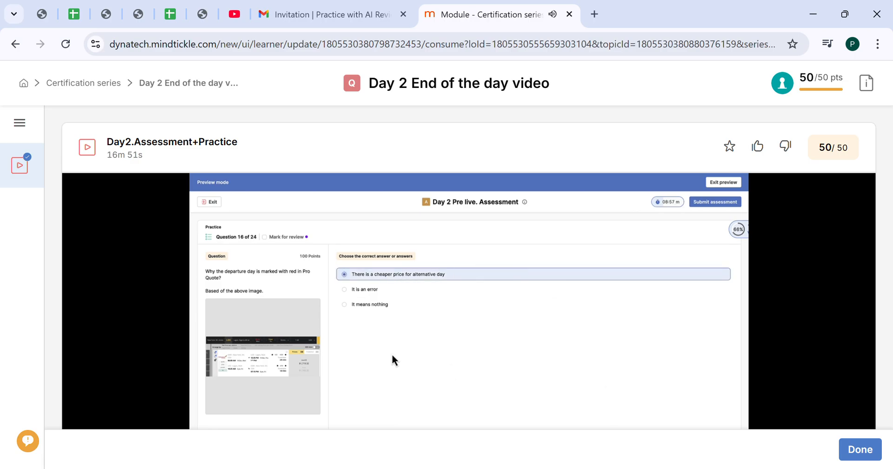
left_click(262, 356)
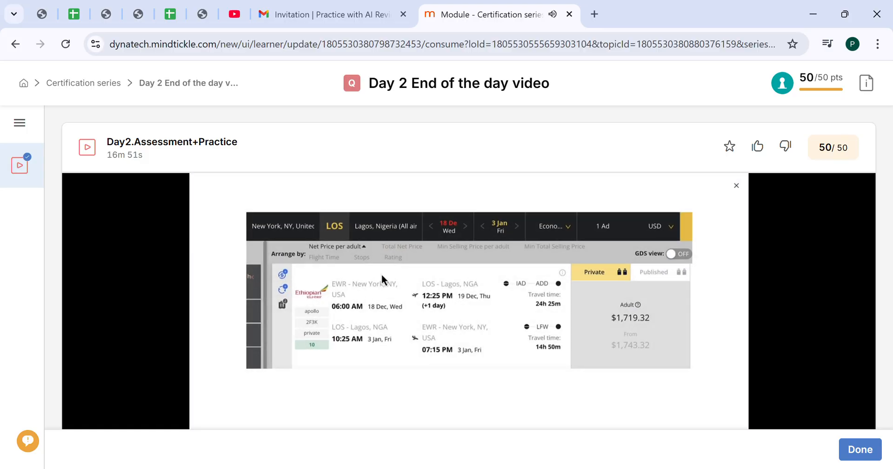
mouse_move(449, 230)
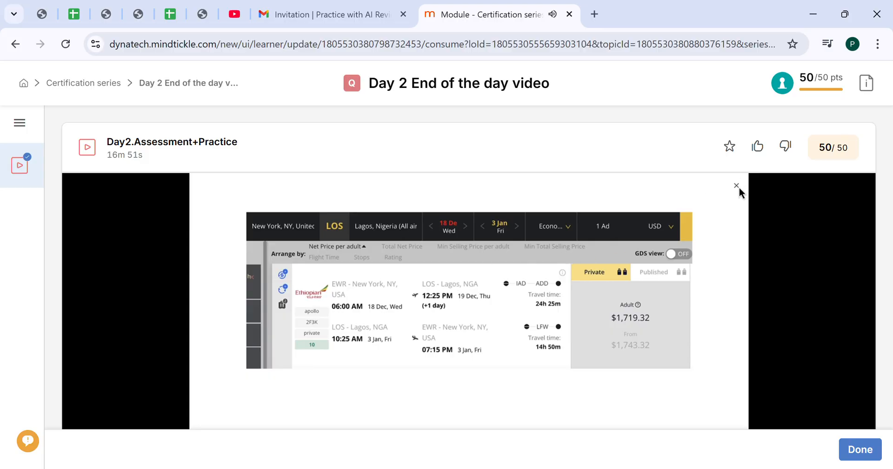
left_click(737, 186)
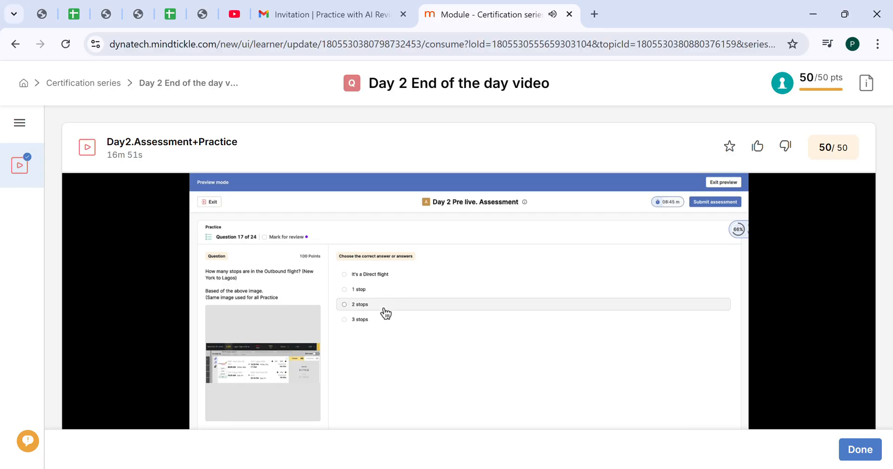
mouse_move(313, 285)
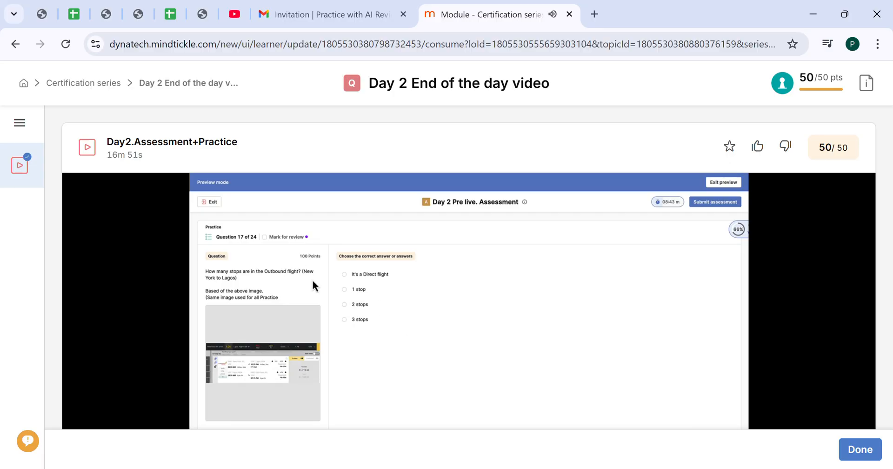
mouse_move(260, 289)
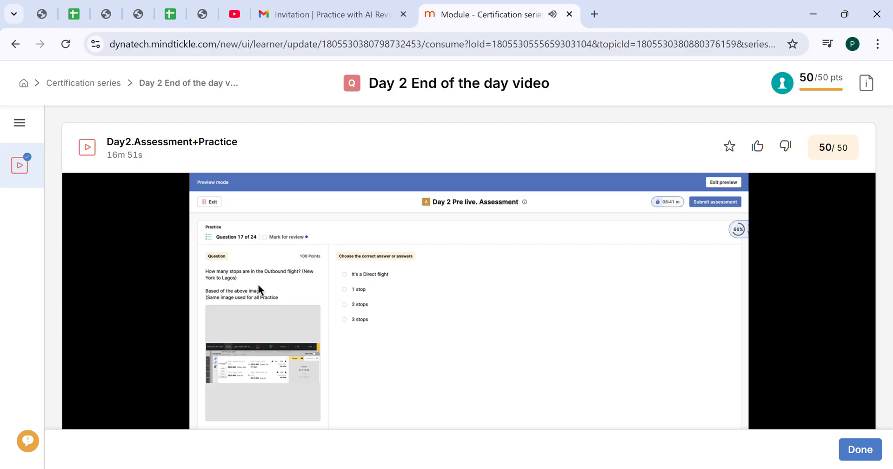
left_click(262, 363)
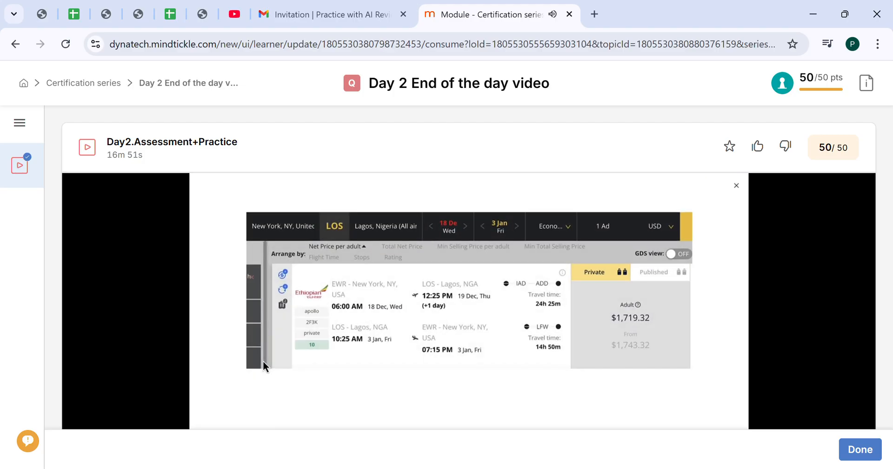
mouse_move(366, 304)
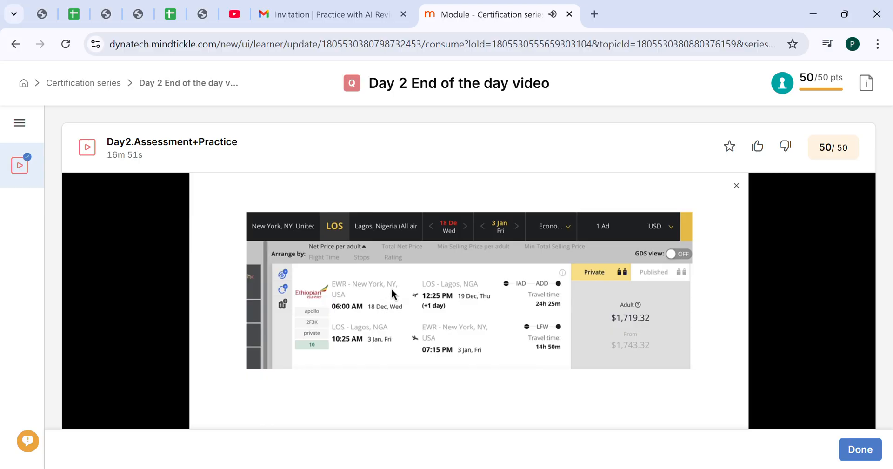
mouse_move(460, 292)
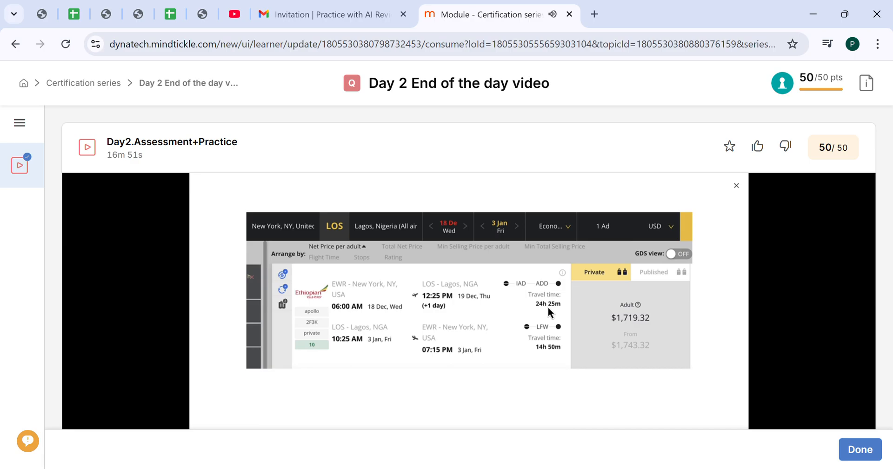
mouse_move(509, 290)
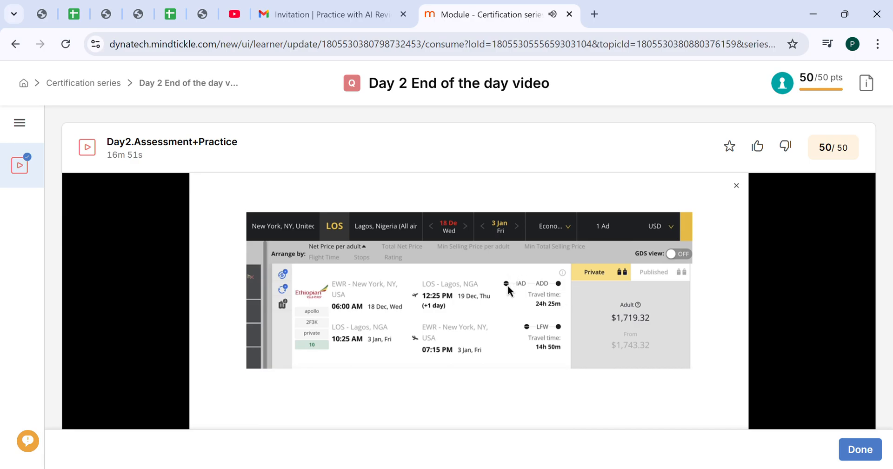
mouse_move(466, 259)
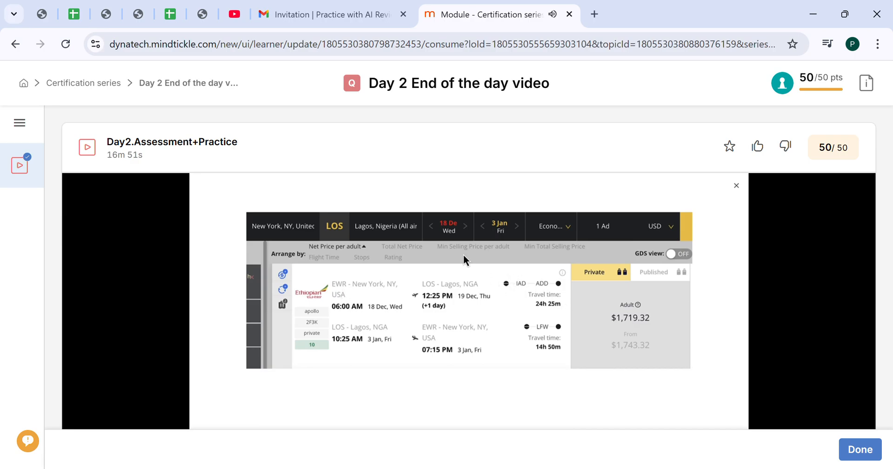
mouse_move(561, 290)
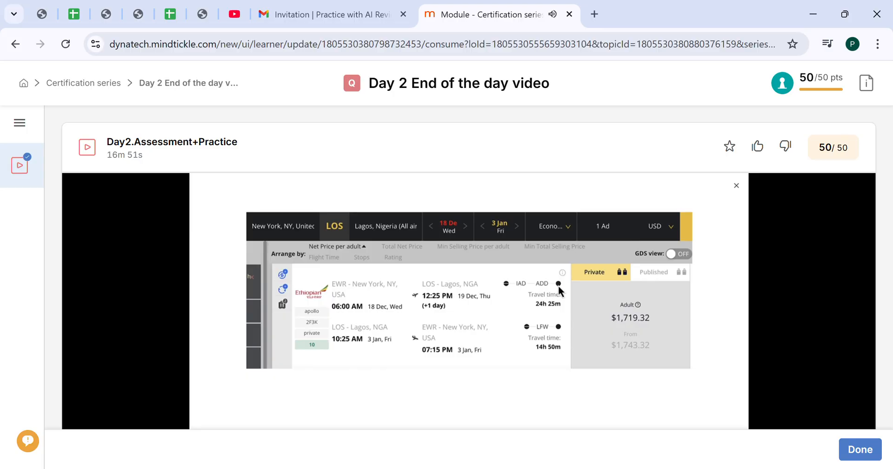
mouse_move(443, 279)
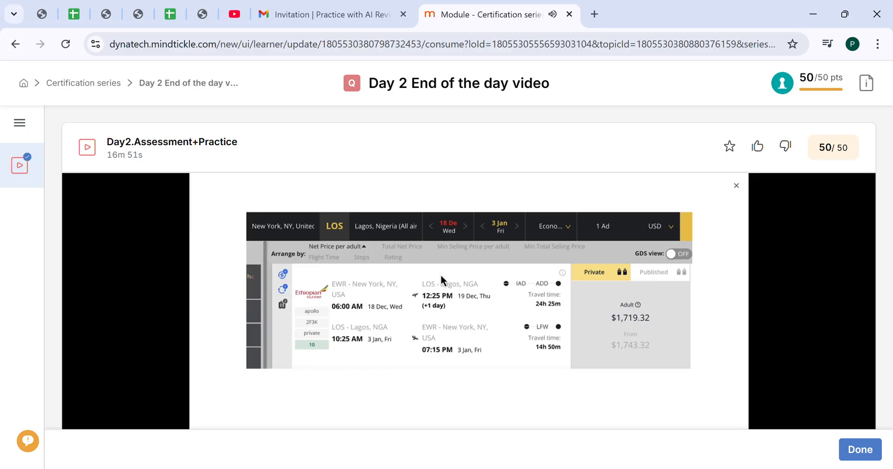
mouse_move(540, 278)
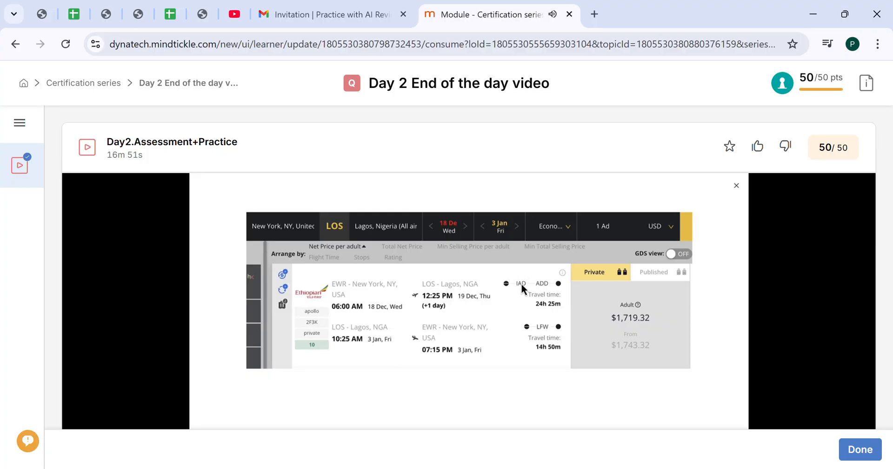
mouse_move(547, 292)
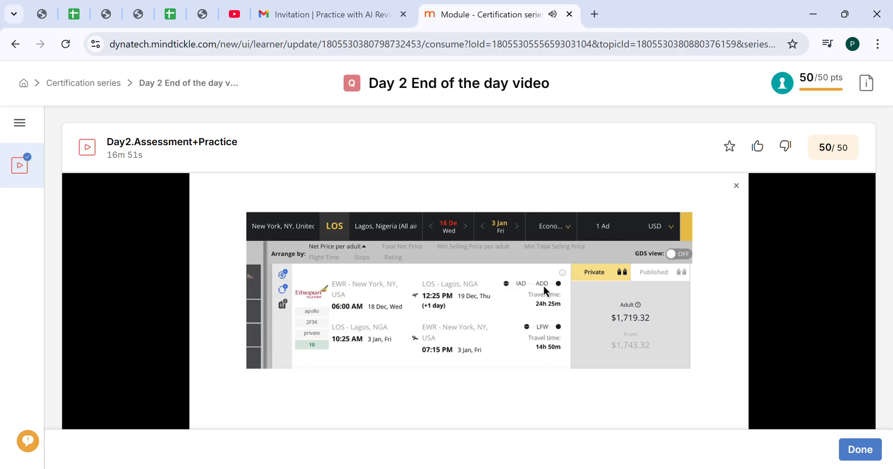
mouse_move(547, 299)
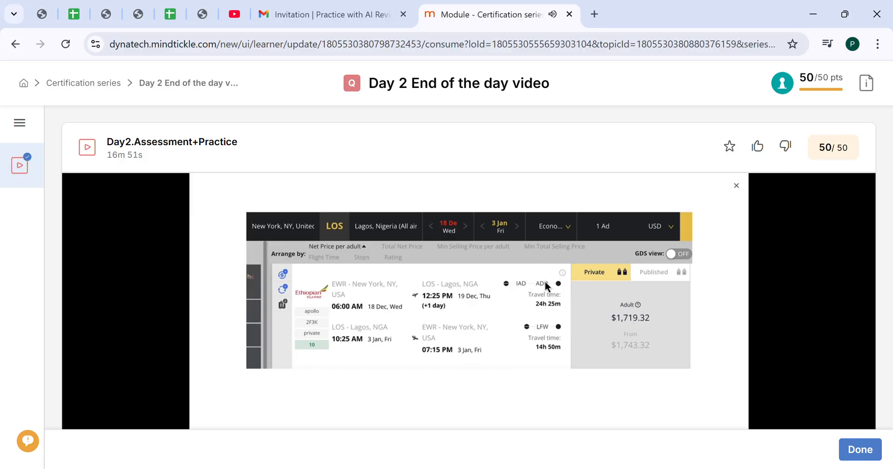
mouse_move(444, 296)
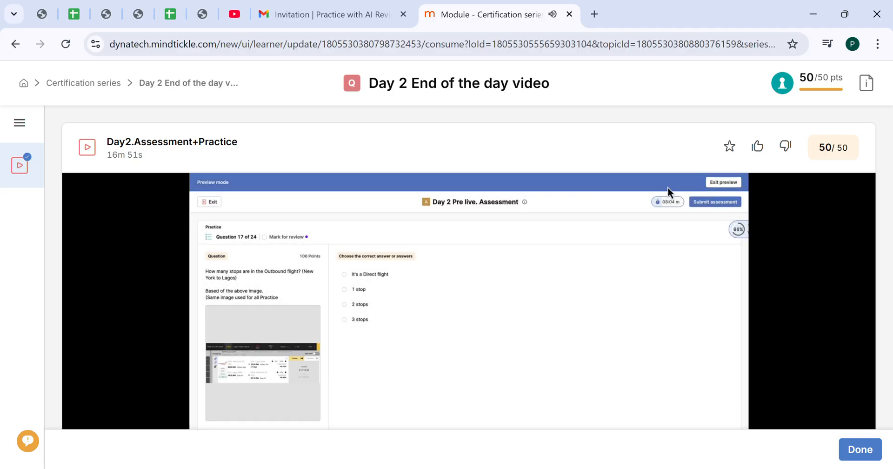
left_click(345, 303)
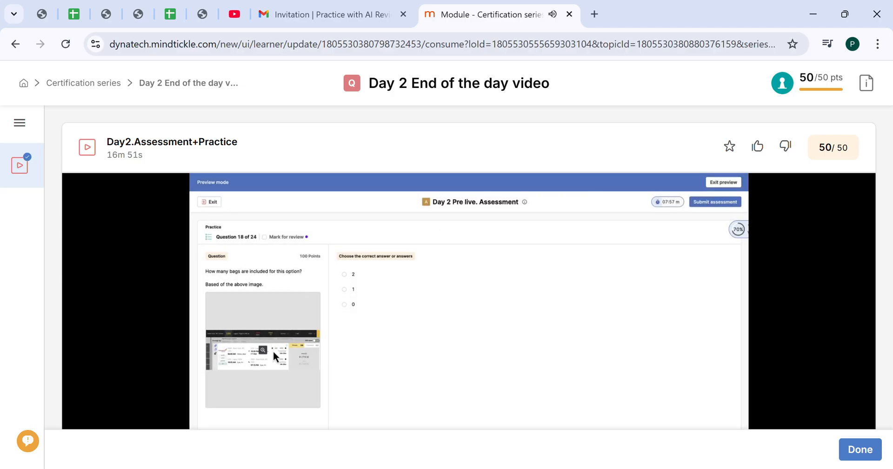
left_click(263, 350)
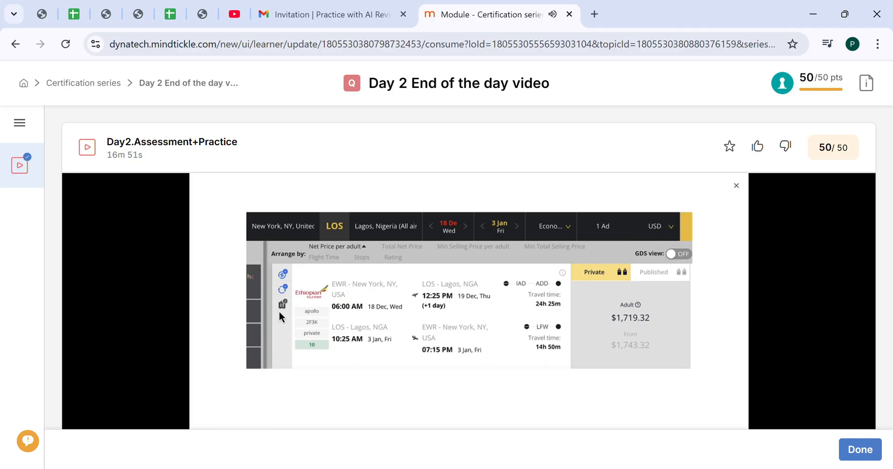
mouse_move(286, 308)
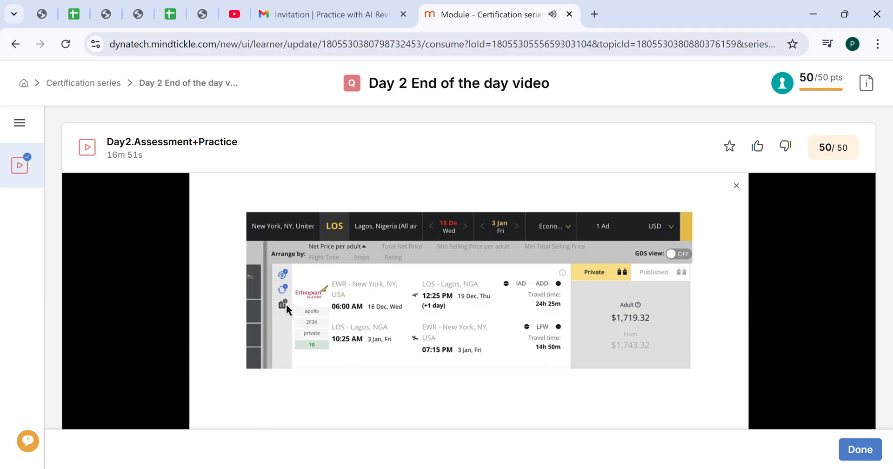
mouse_move(327, 282)
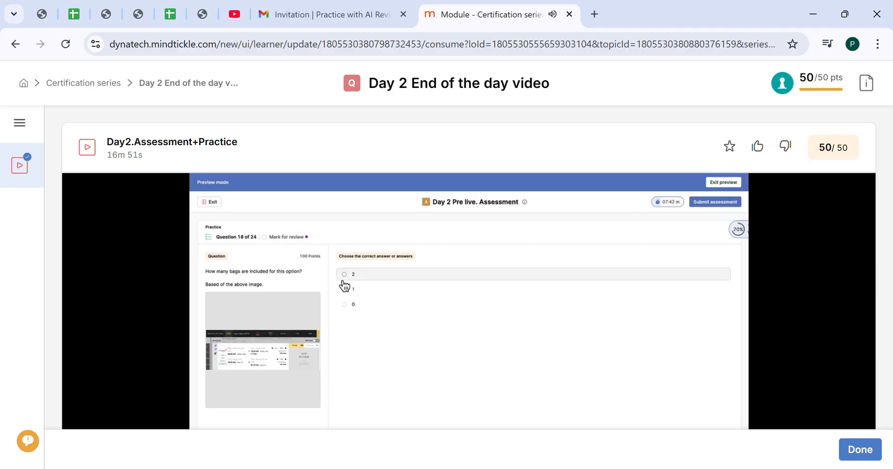
left_click(345, 274)
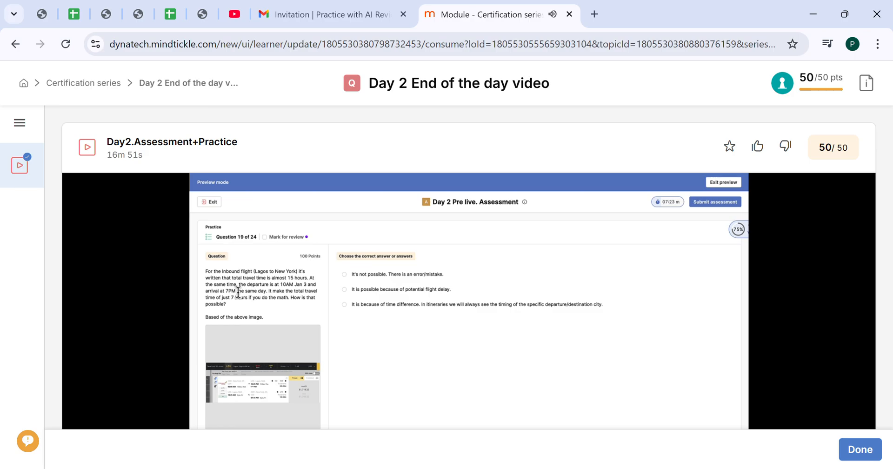
mouse_move(254, 313)
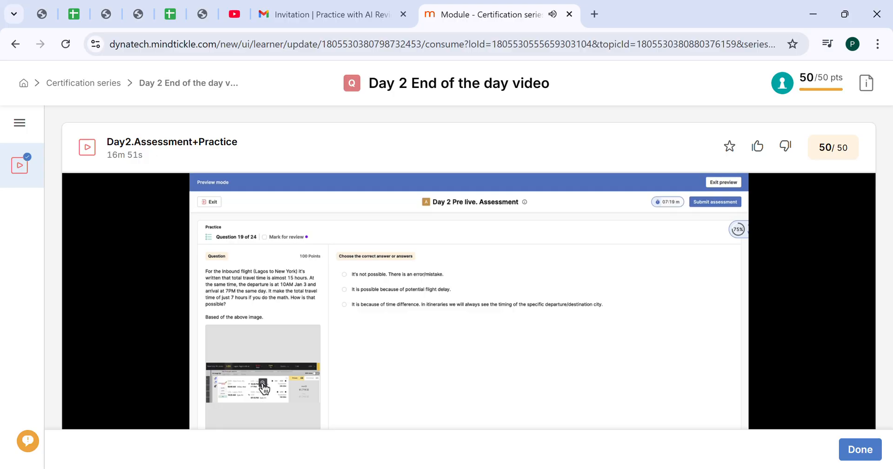
Answer question 19 with the time-difference option and enlarge question 20's flight image.
left_click(262, 384)
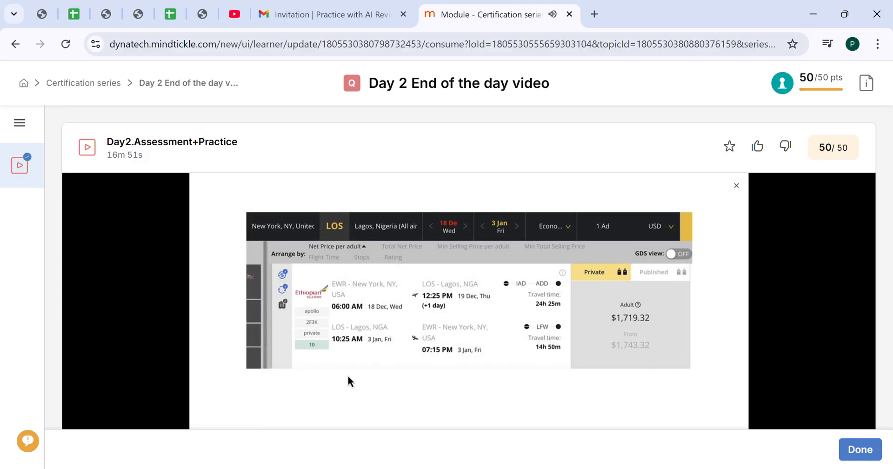
mouse_move(366, 353)
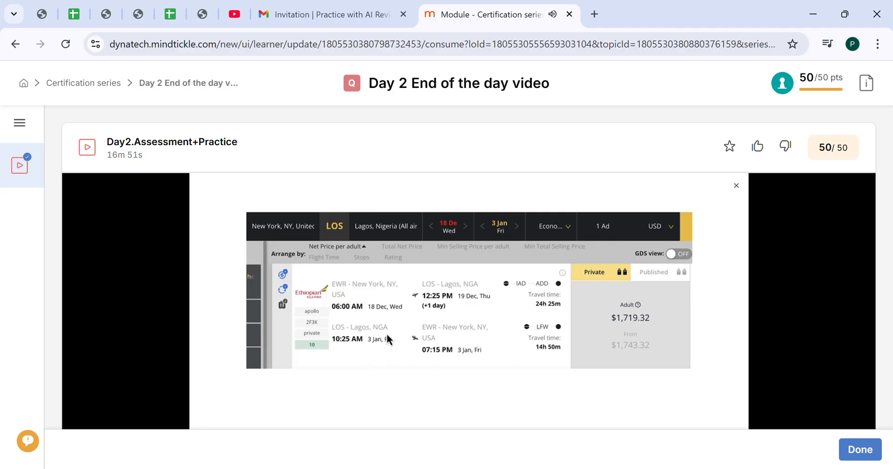
mouse_move(369, 336)
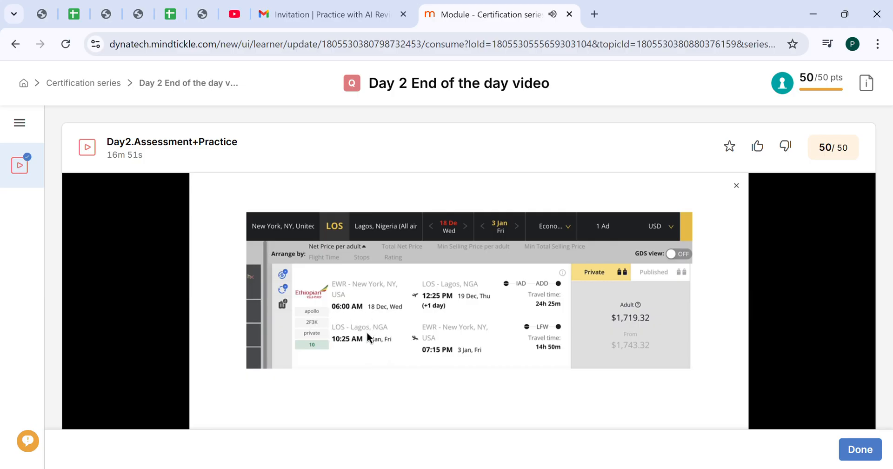
mouse_move(376, 346)
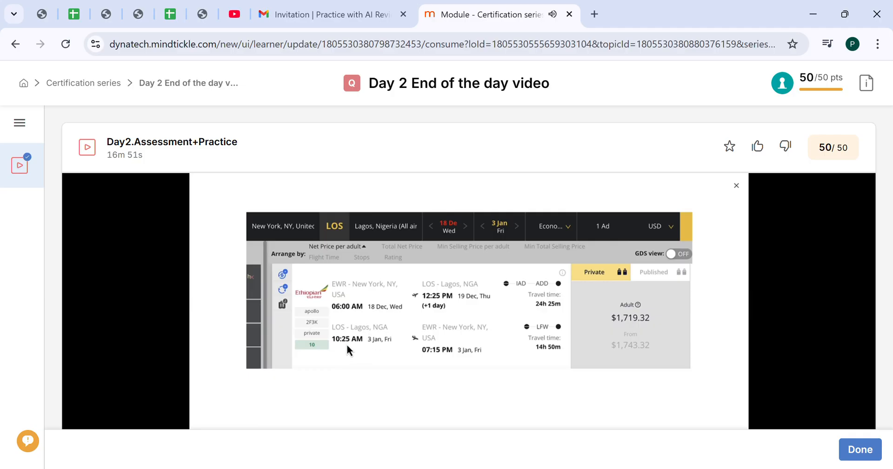
mouse_move(460, 324)
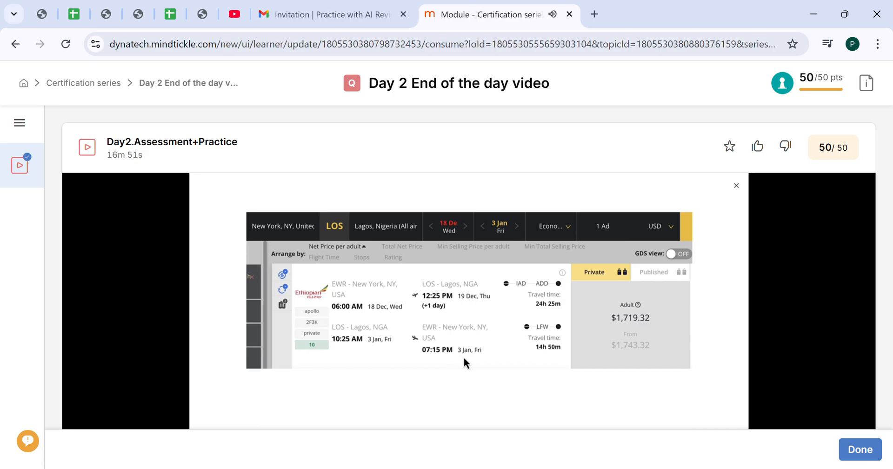
mouse_move(472, 363)
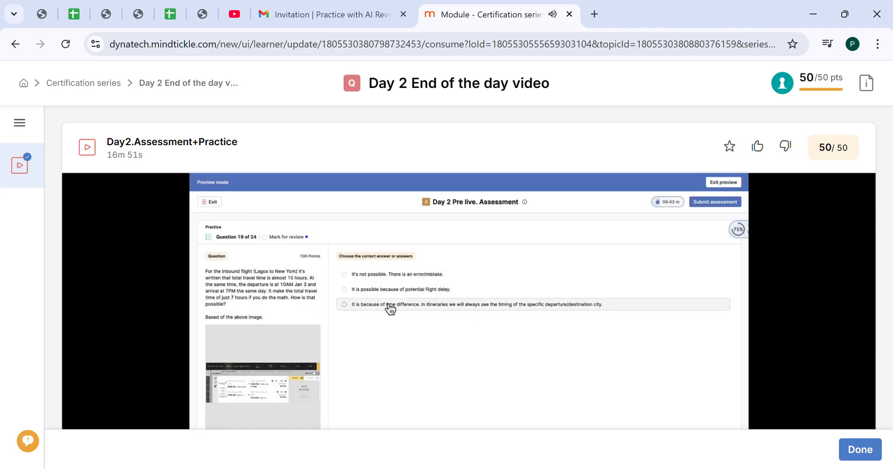
left_click(345, 304)
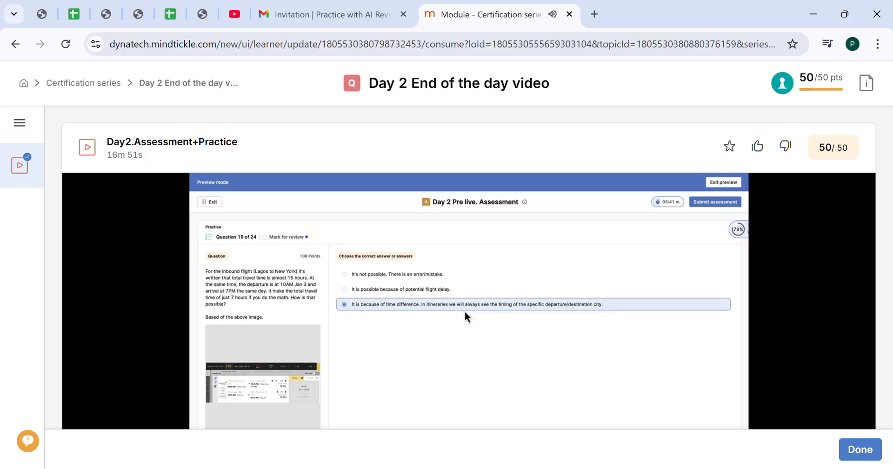
mouse_move(590, 315)
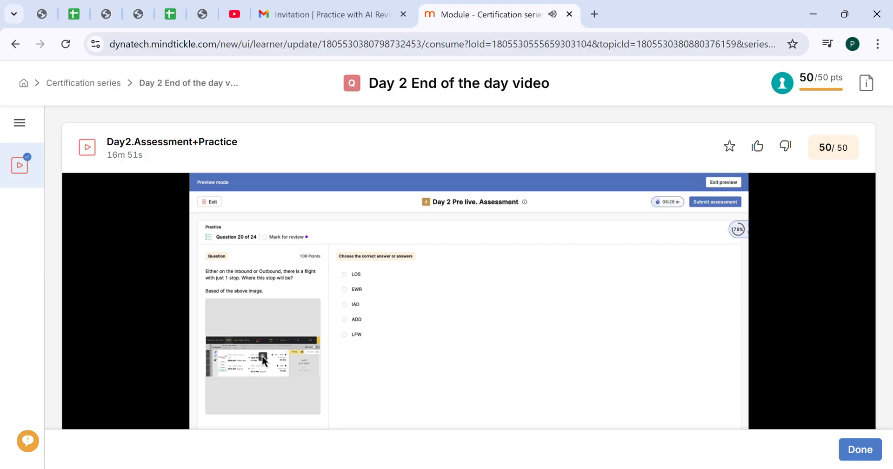
left_click(262, 356)
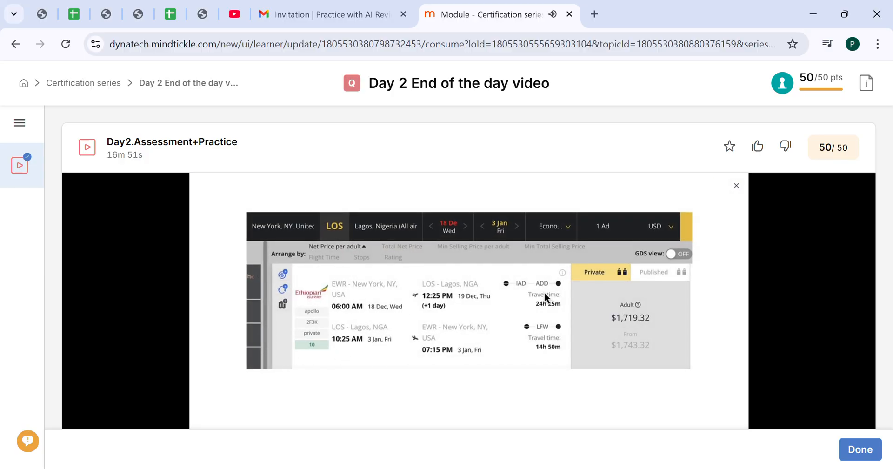
mouse_move(549, 305)
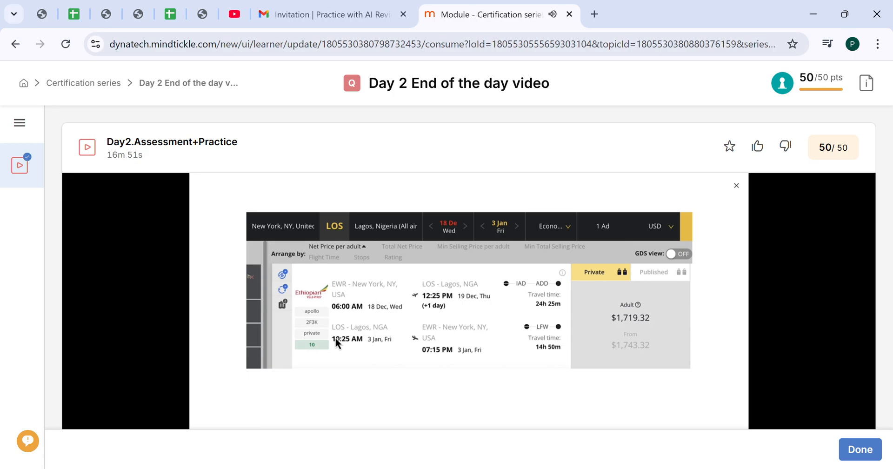
mouse_move(421, 340)
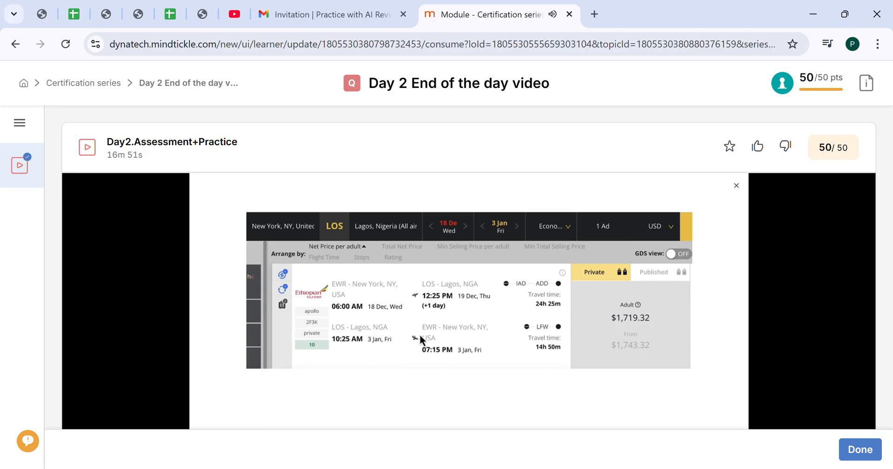
mouse_move(558, 335)
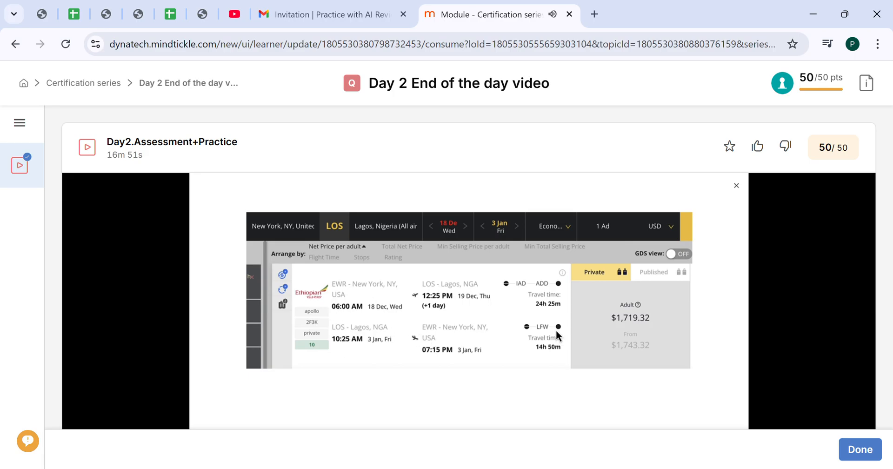
mouse_move(550, 335)
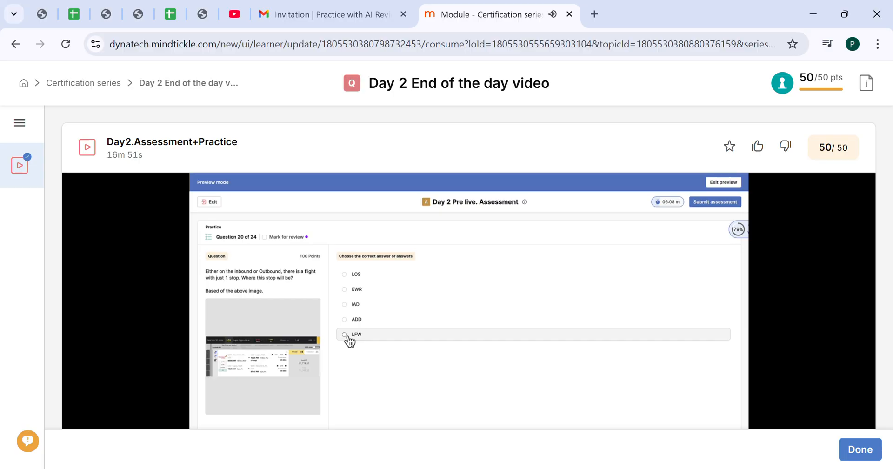
Answer question 20 with LFW as the one-stop location and move to question 21.
left_click(345, 334)
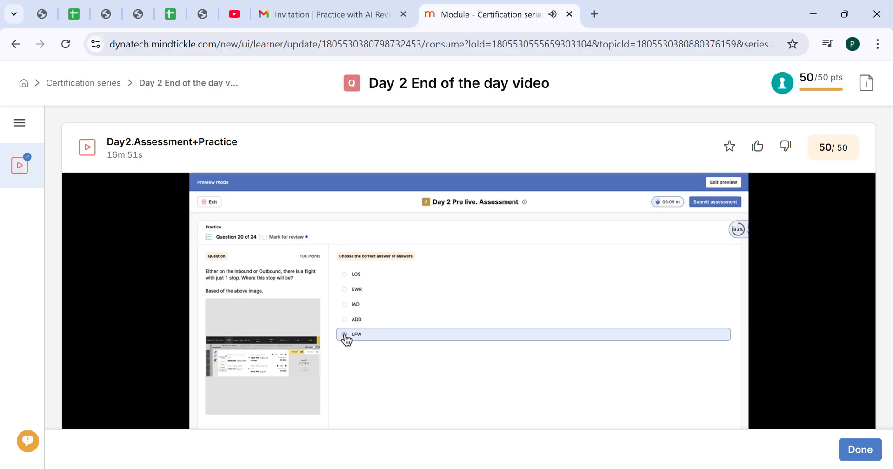
left_click(344, 334)
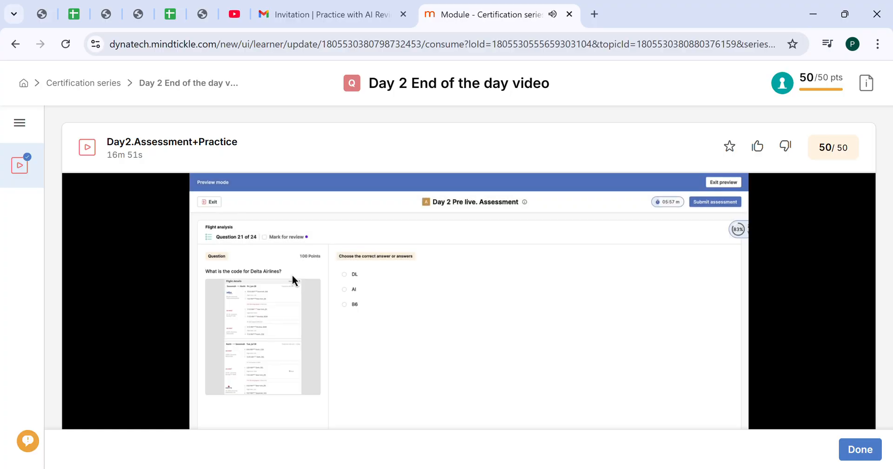
mouse_move(280, 315)
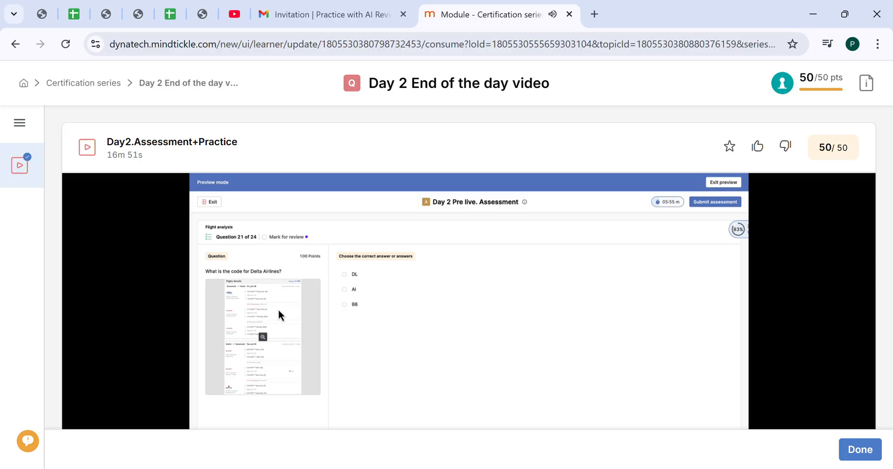
Review question 21's flight details and choose the Delta Airlines code answer.
left_click(262, 337)
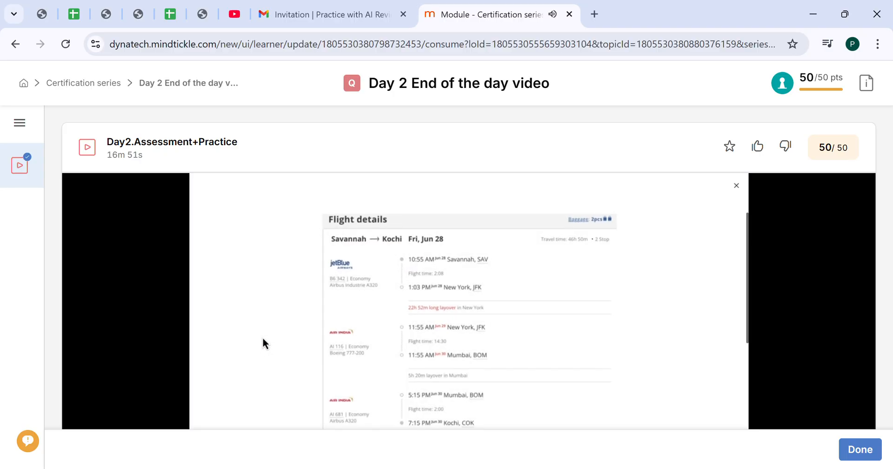
scroll("down", 3)
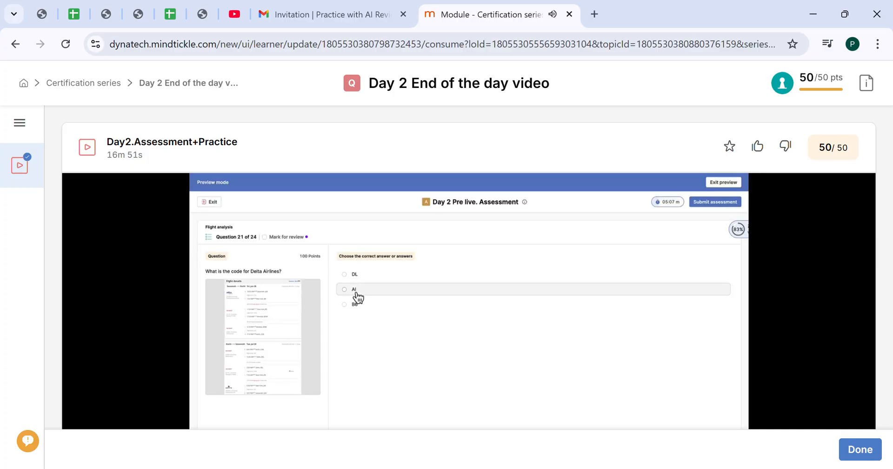
left_click(345, 275)
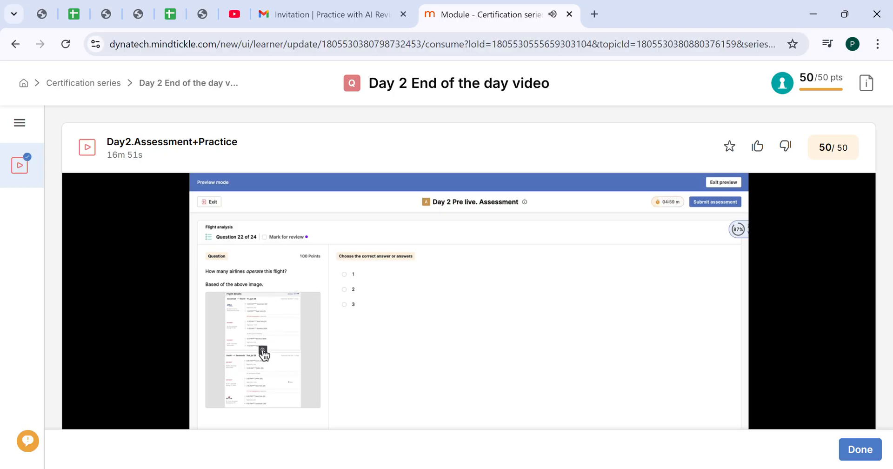
Enlarge and scroll through question 22's Savannah–Kochi flight details.
double_click(253, 270)
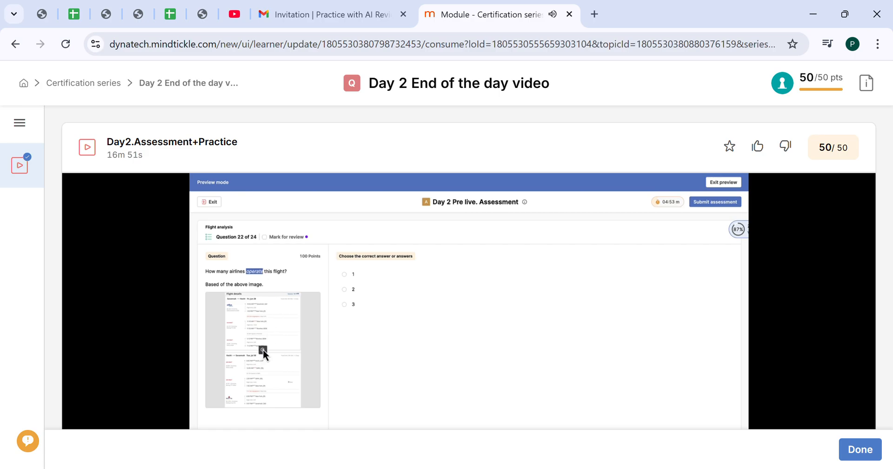
left_click(264, 351)
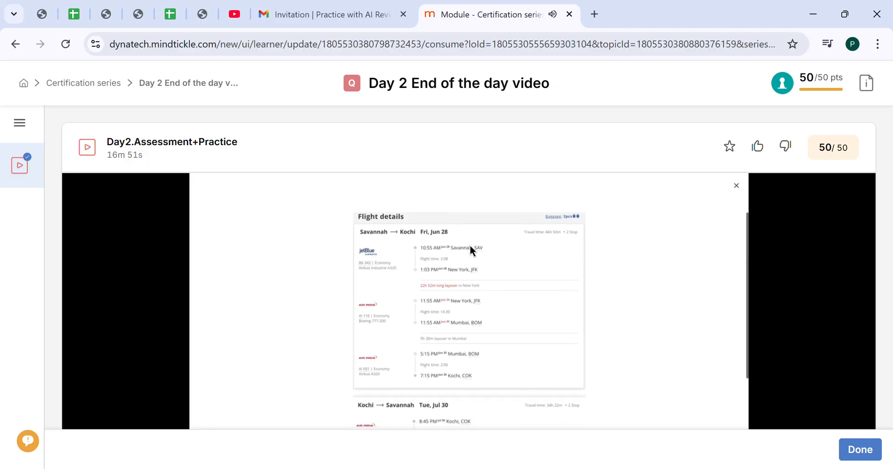
mouse_move(355, 281)
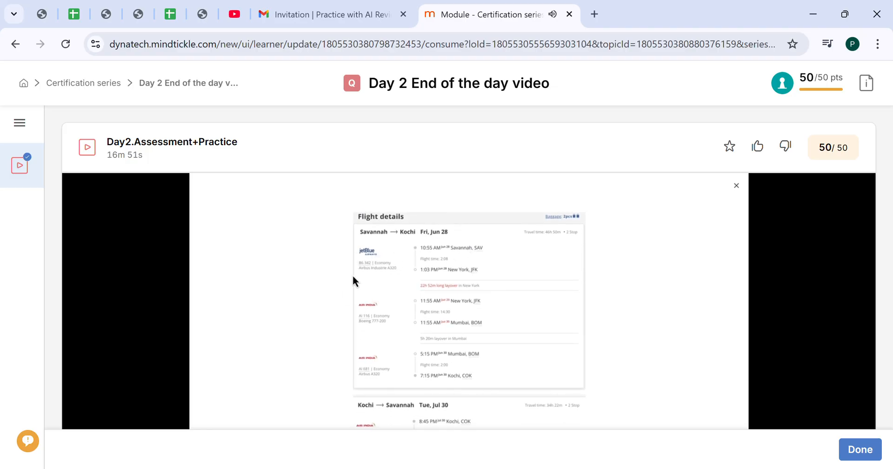
mouse_move(375, 277)
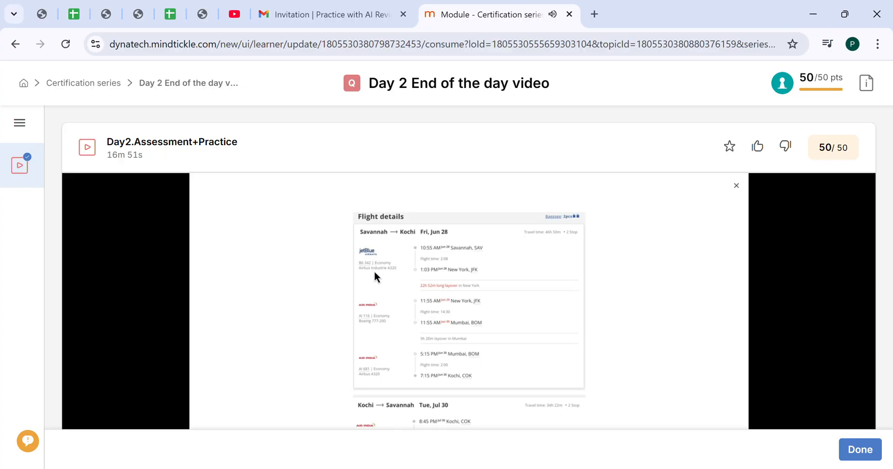
scroll("down", 3)
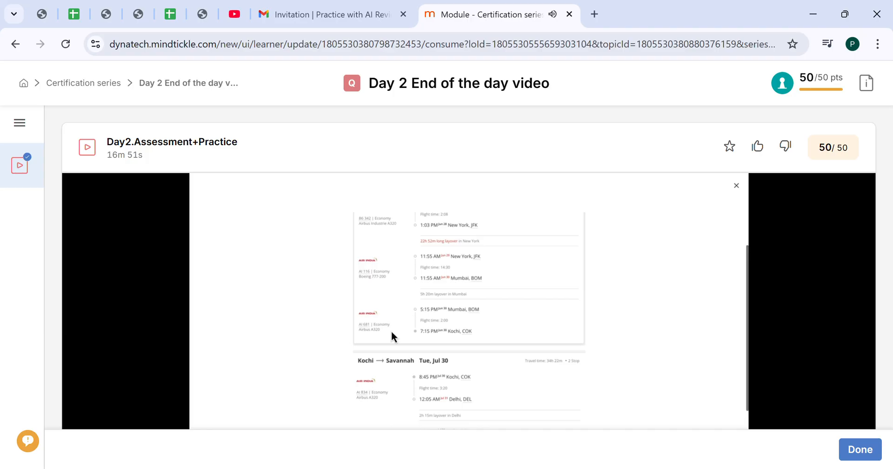
scroll("down", 3)
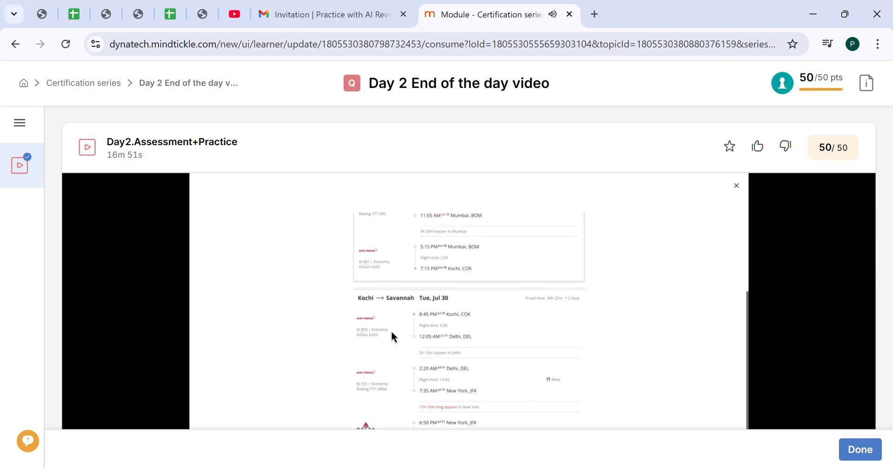
mouse_move(352, 334)
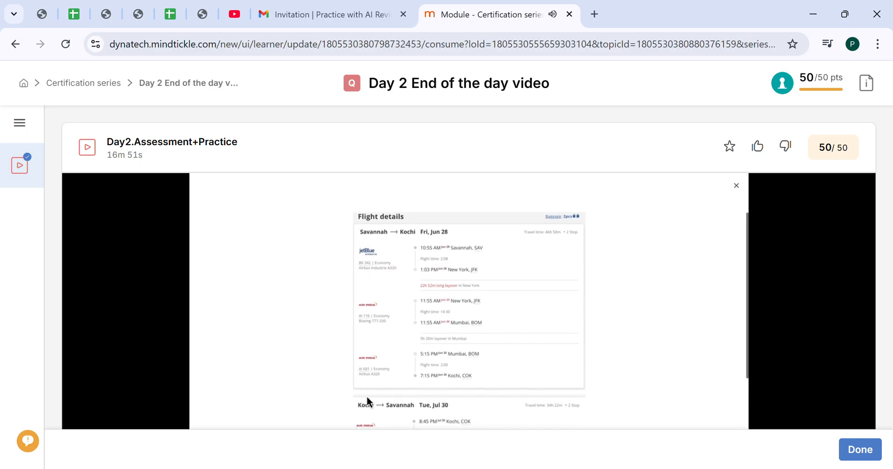
mouse_move(379, 324)
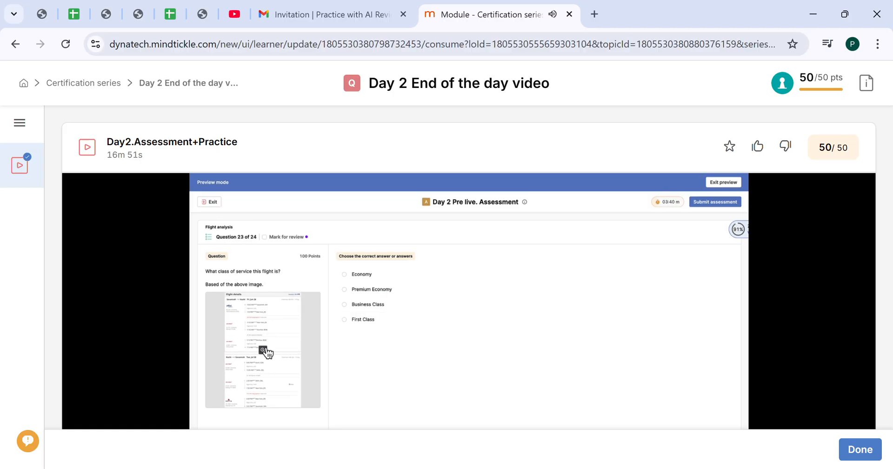
Close the flight details and answer question 23 on the class of service.
left_click(262, 351)
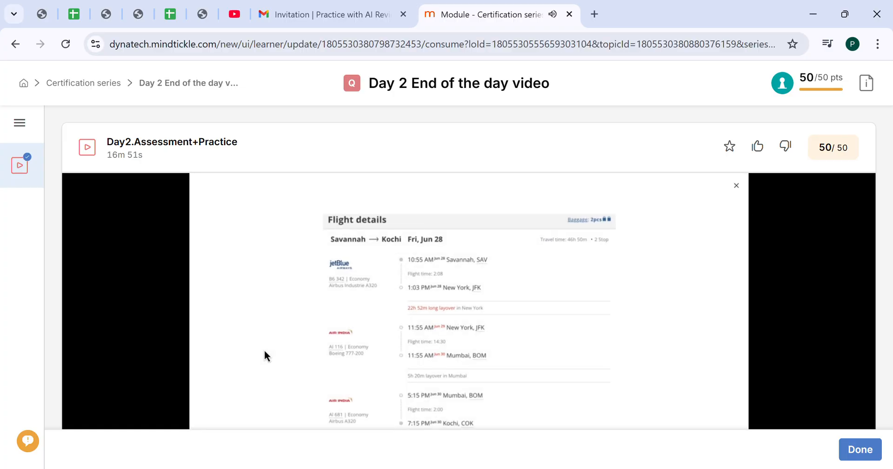
mouse_move(370, 287)
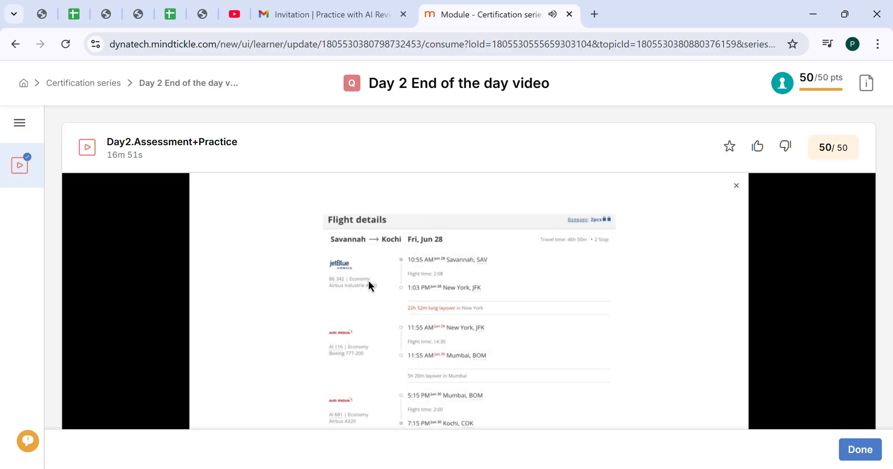
mouse_move(351, 422)
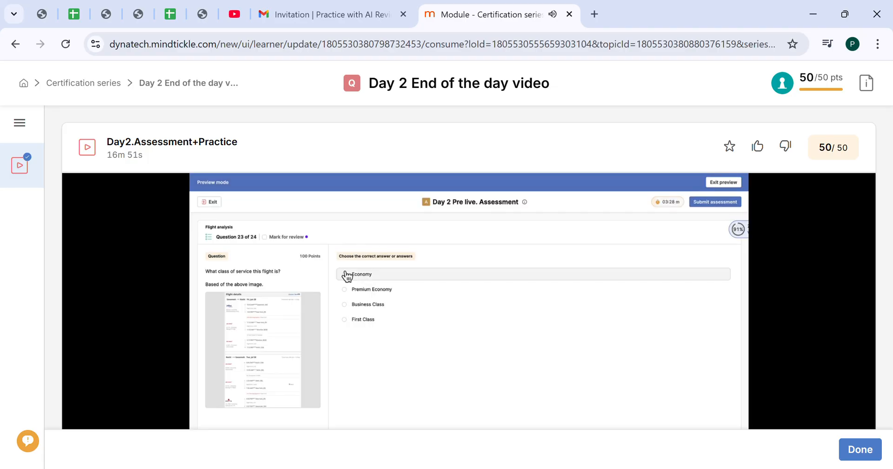
left_click(345, 275)
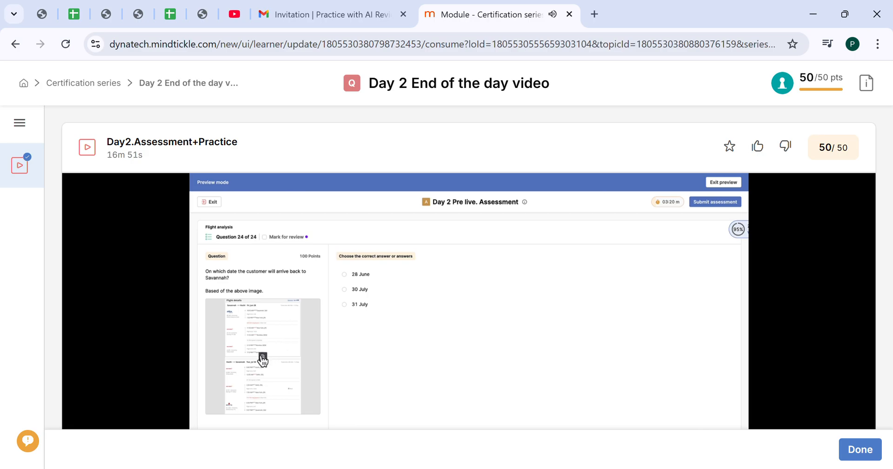
Review the return itinerary and answer question 24 with 31 July.
left_click(263, 357)
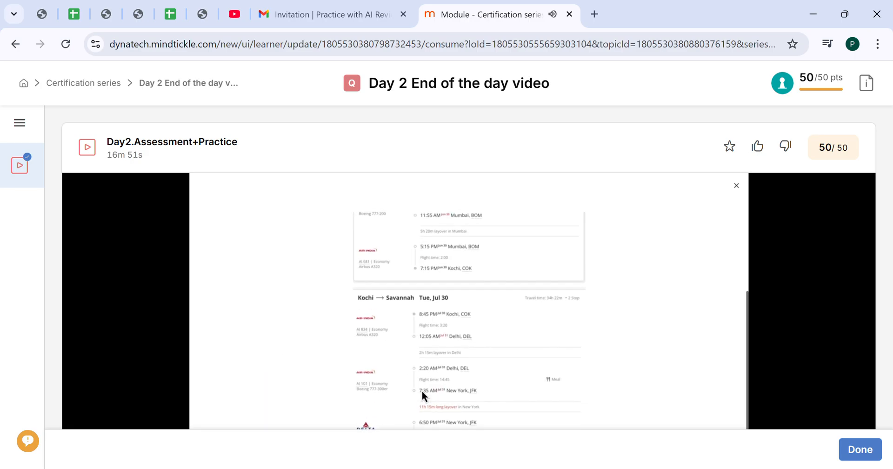
mouse_move(371, 300)
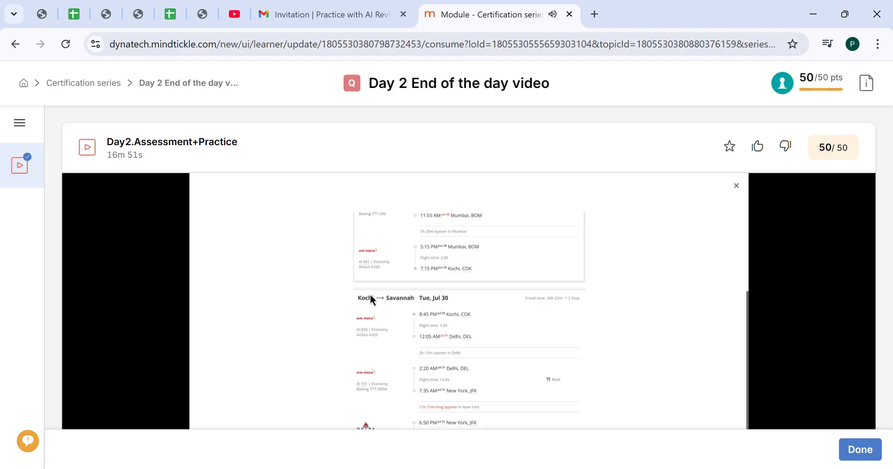
mouse_move(447, 306)
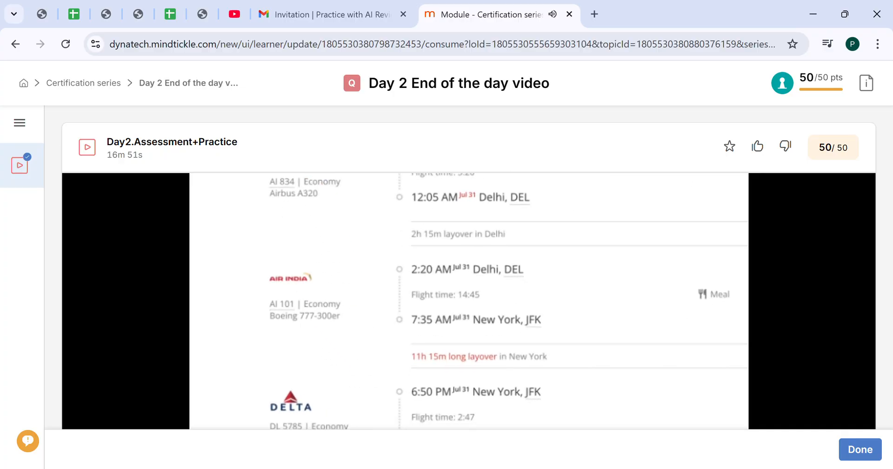
scroll("down", 3)
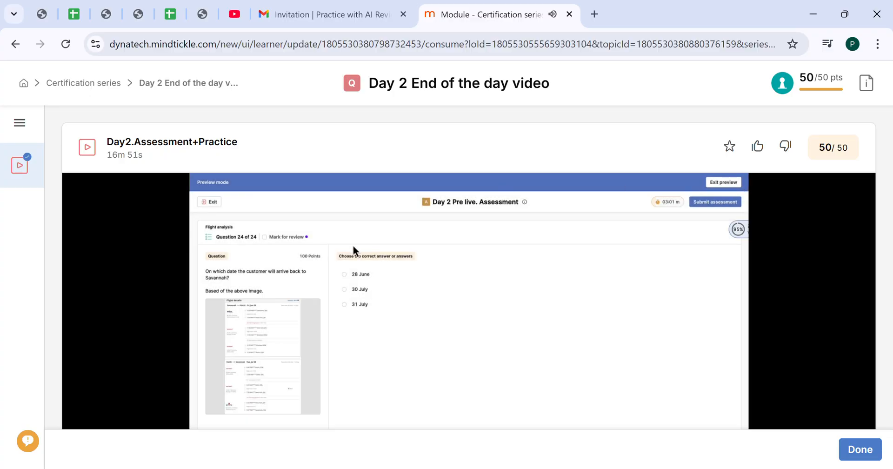
left_click(345, 303)
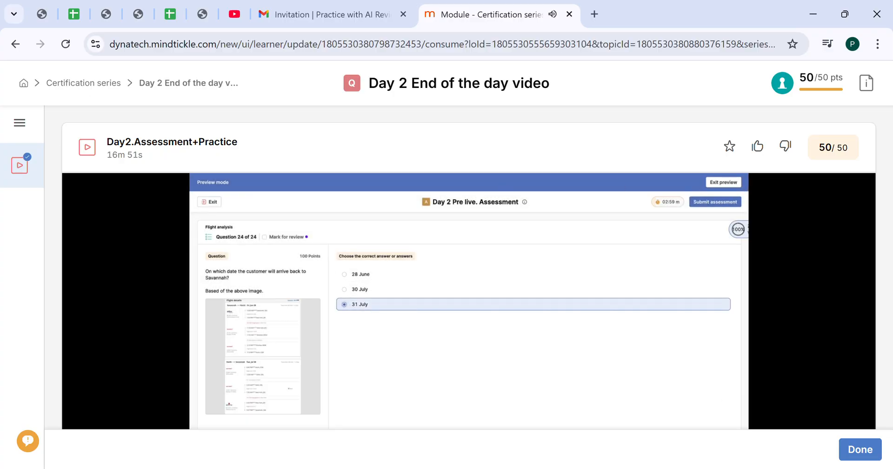
mouse_move(667, 395)
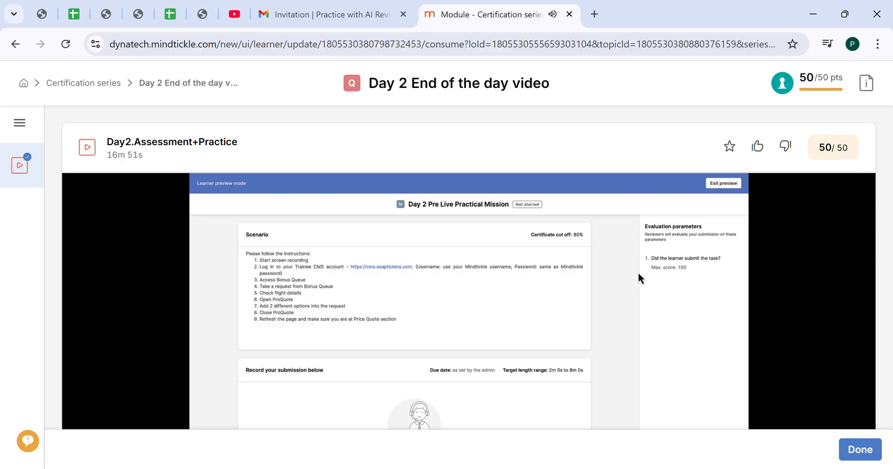
mouse_move(316, 349)
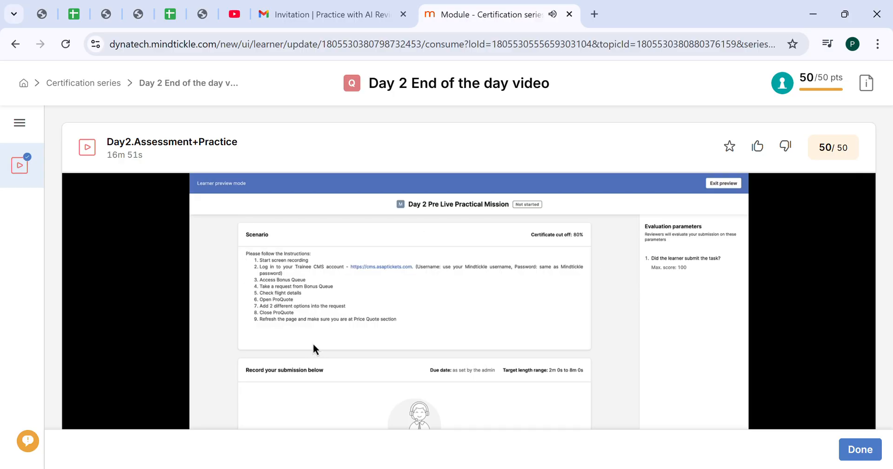
mouse_move(312, 341)
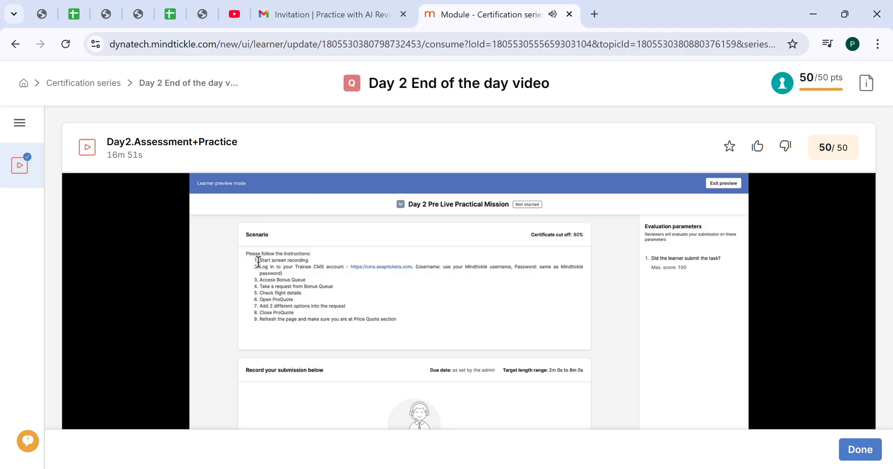
mouse_move(350, 270)
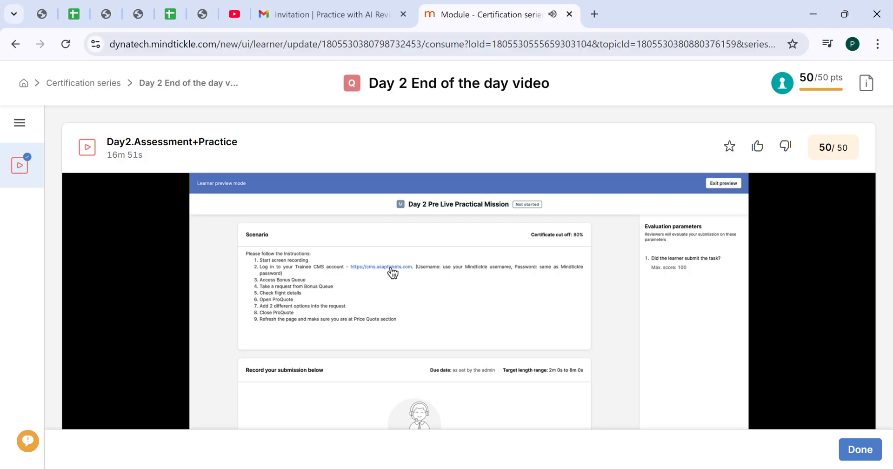
mouse_move(480, 271)
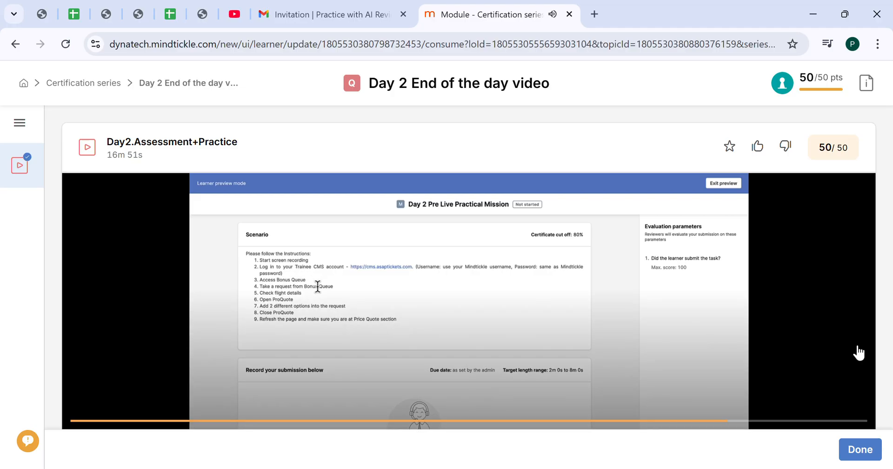
mouse_move(296, 296)
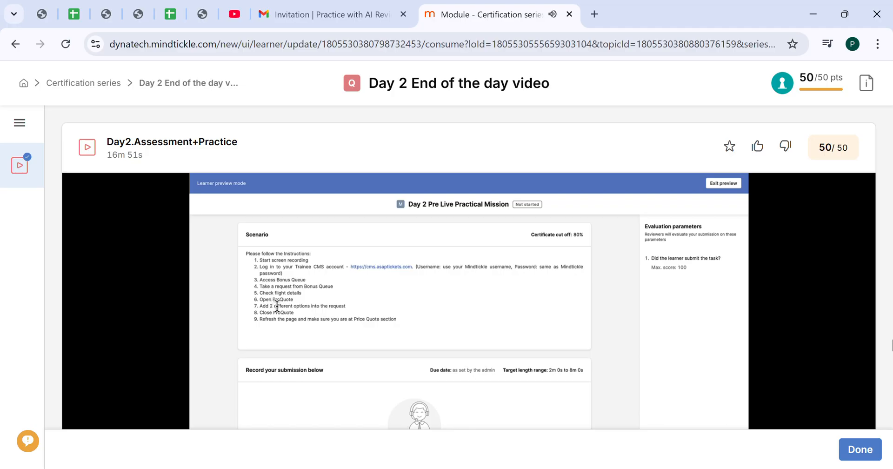
mouse_move(362, 329)
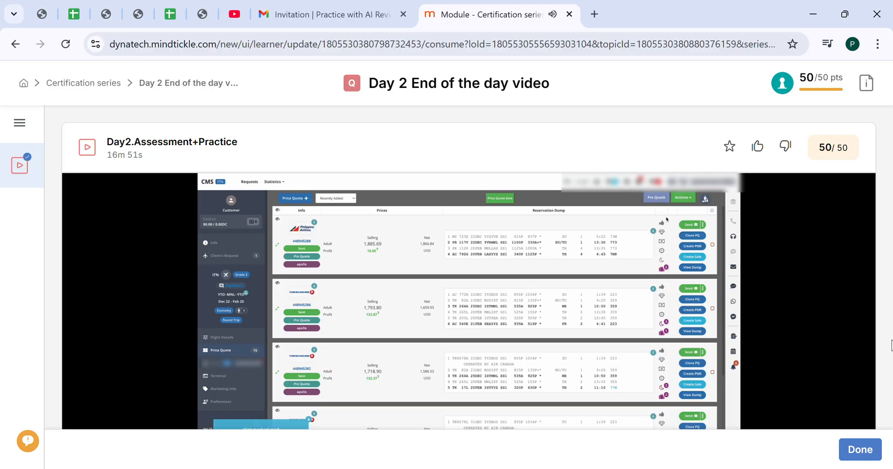
mouse_move(244, 338)
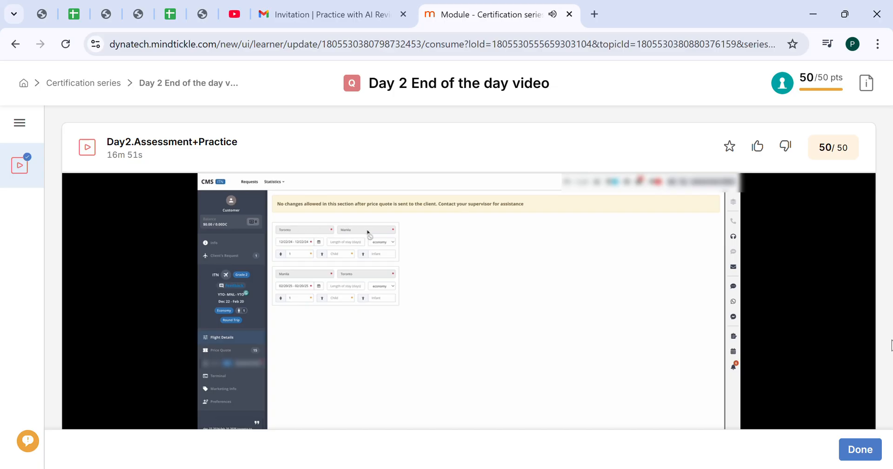
mouse_move(281, 410)
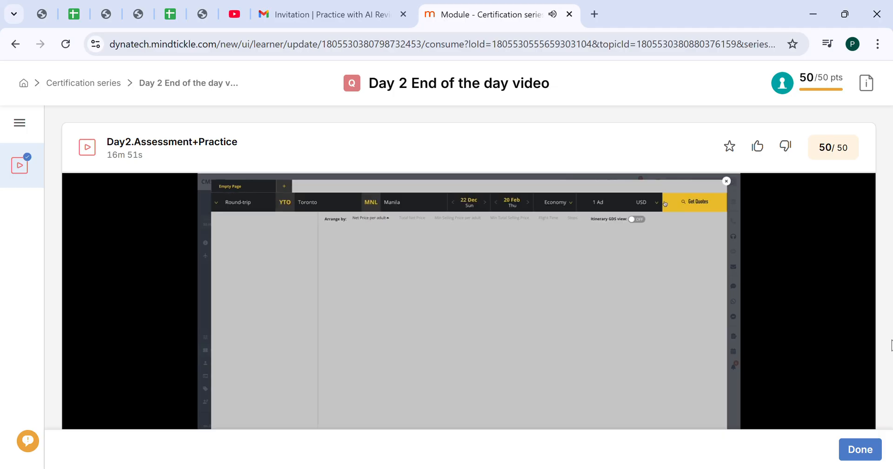
Watch the Toronto–Manila quote search with Philippine Airlines and United options added.
left_click(694, 202)
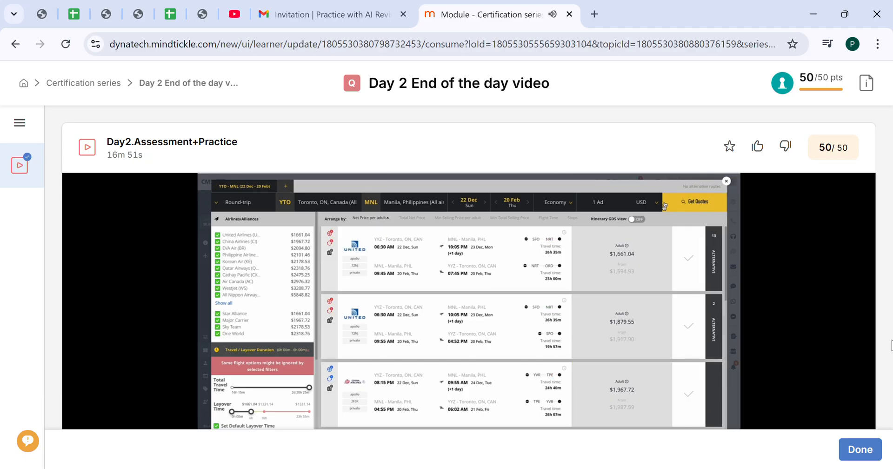
scroll("down", 3)
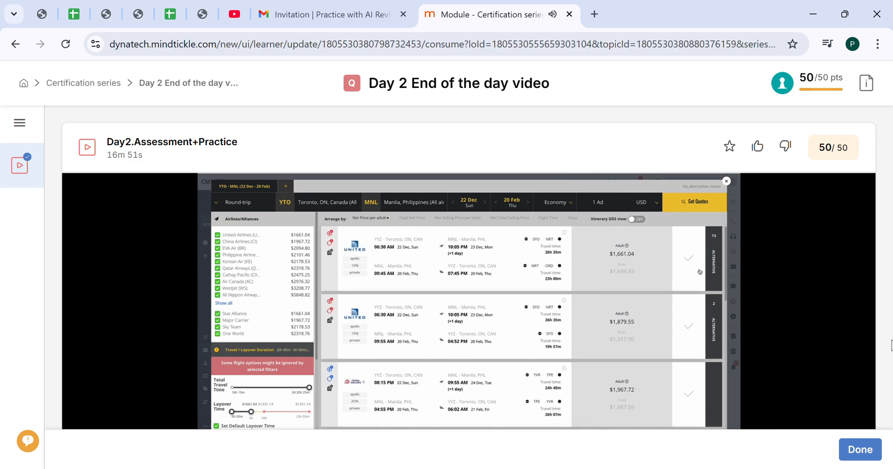
mouse_move(690, 274)
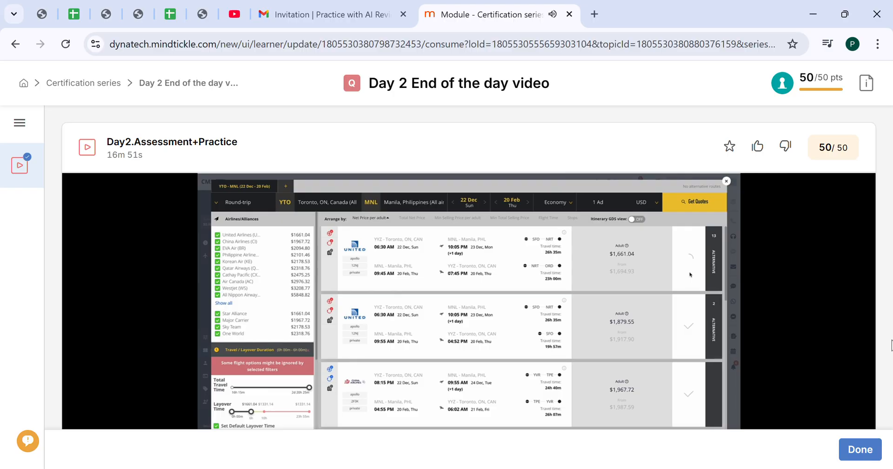
left_click(686, 268)
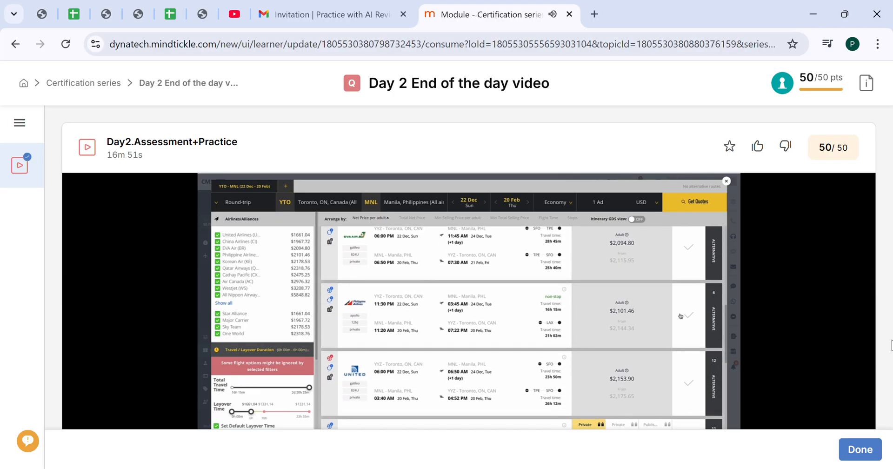
left_click(686, 316)
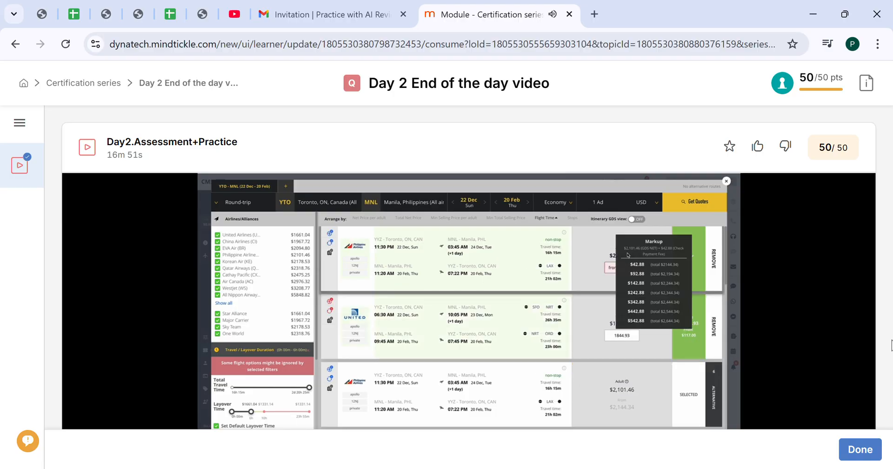
left_click(651, 293)
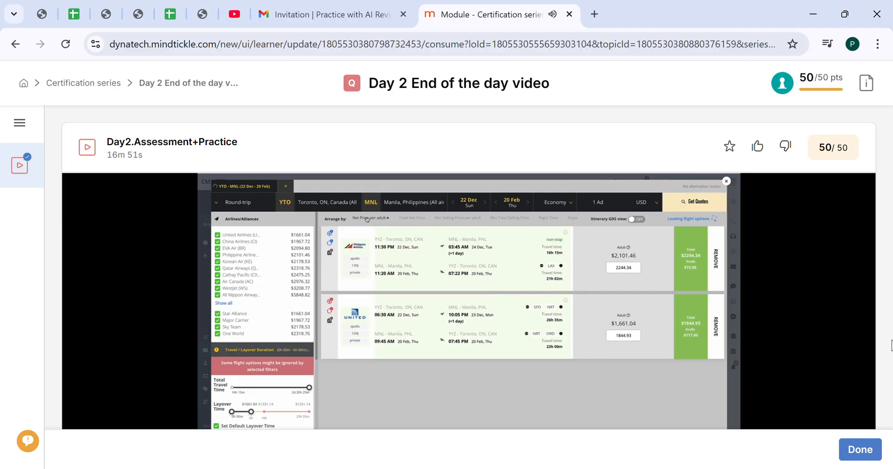
Watch the two added options listed in ProQuote with their total prices.
left_click(468, 202)
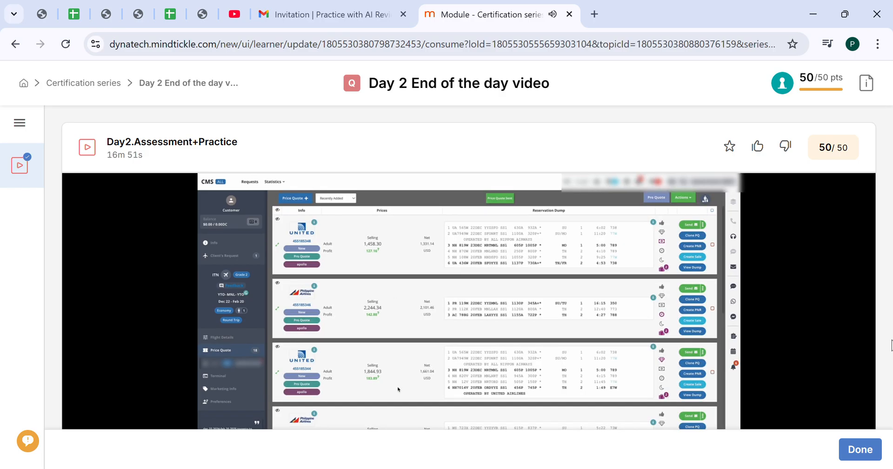
mouse_move(400, 247)
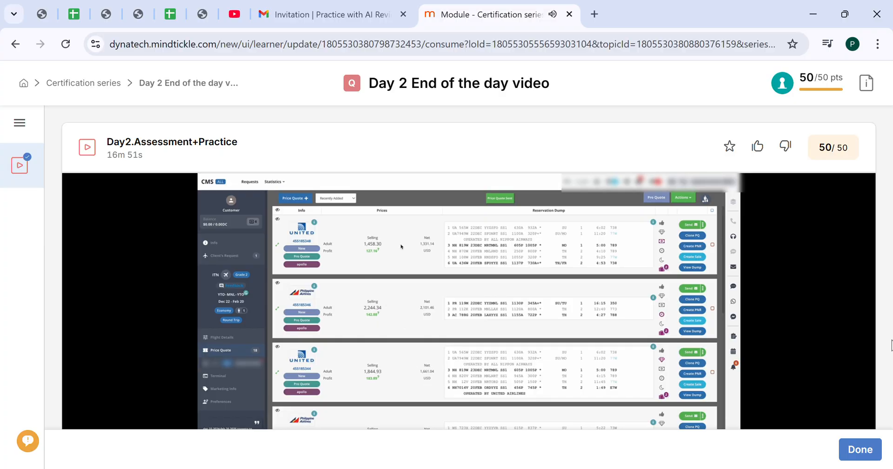